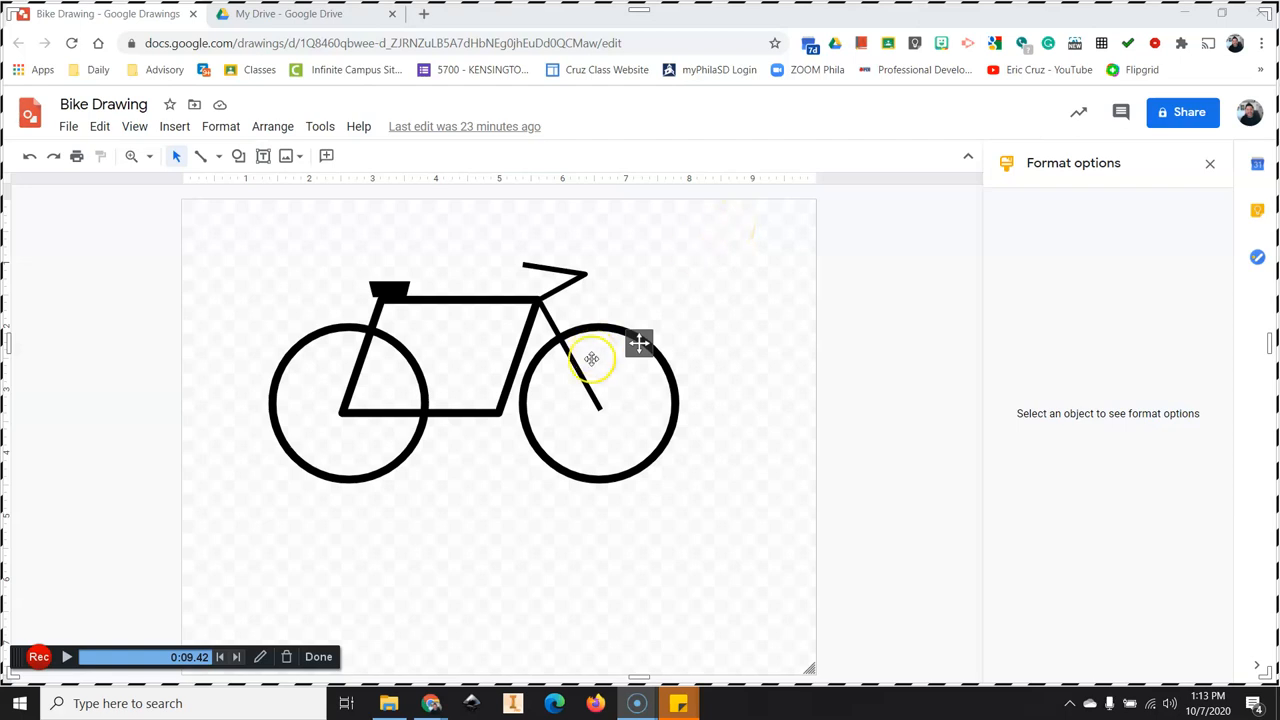
Switch from the finished bike example to the My Drive file list.
left_click(290, 13)
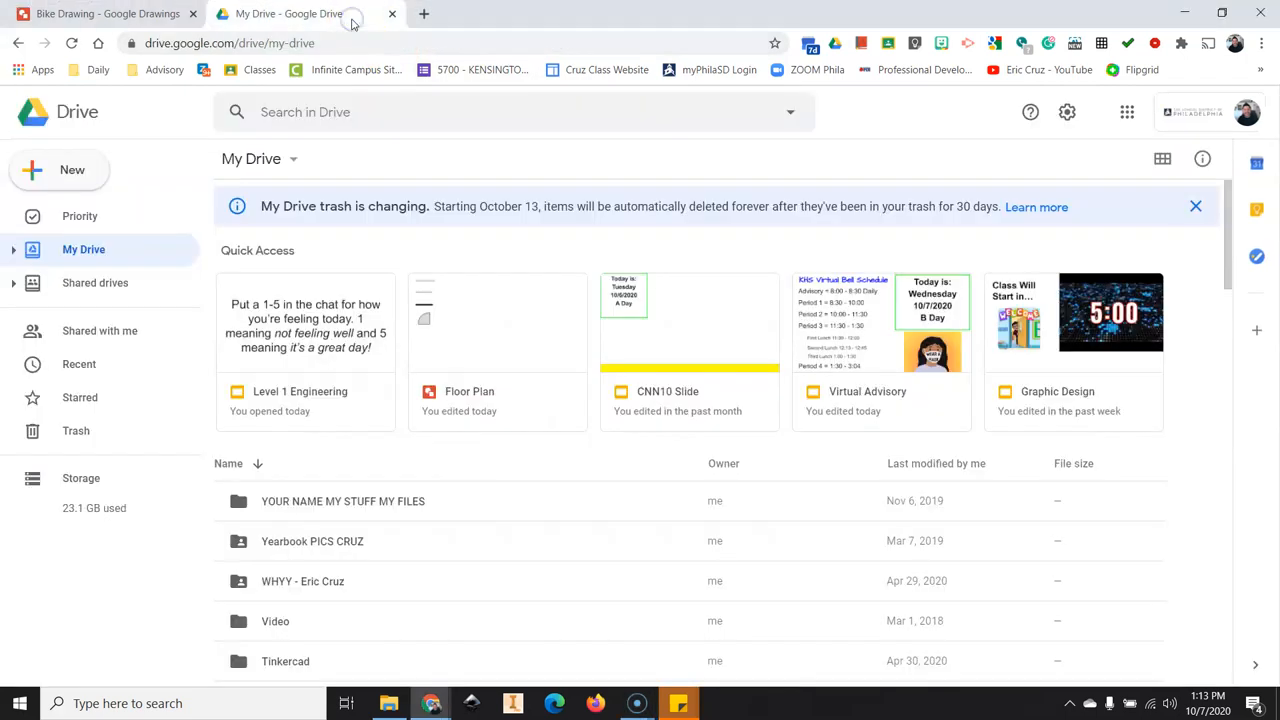
mouse_move(57, 180)
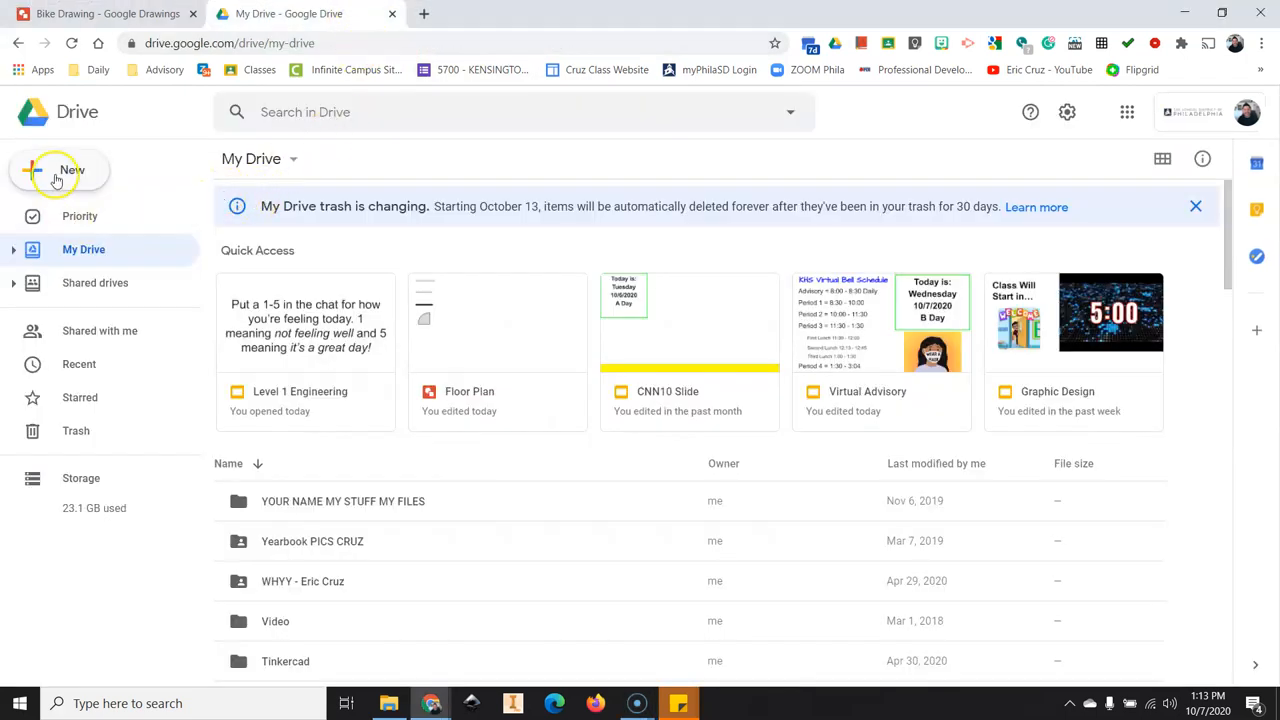
Create a new blank Google Drawings file from New > More.
left_click(58, 170)
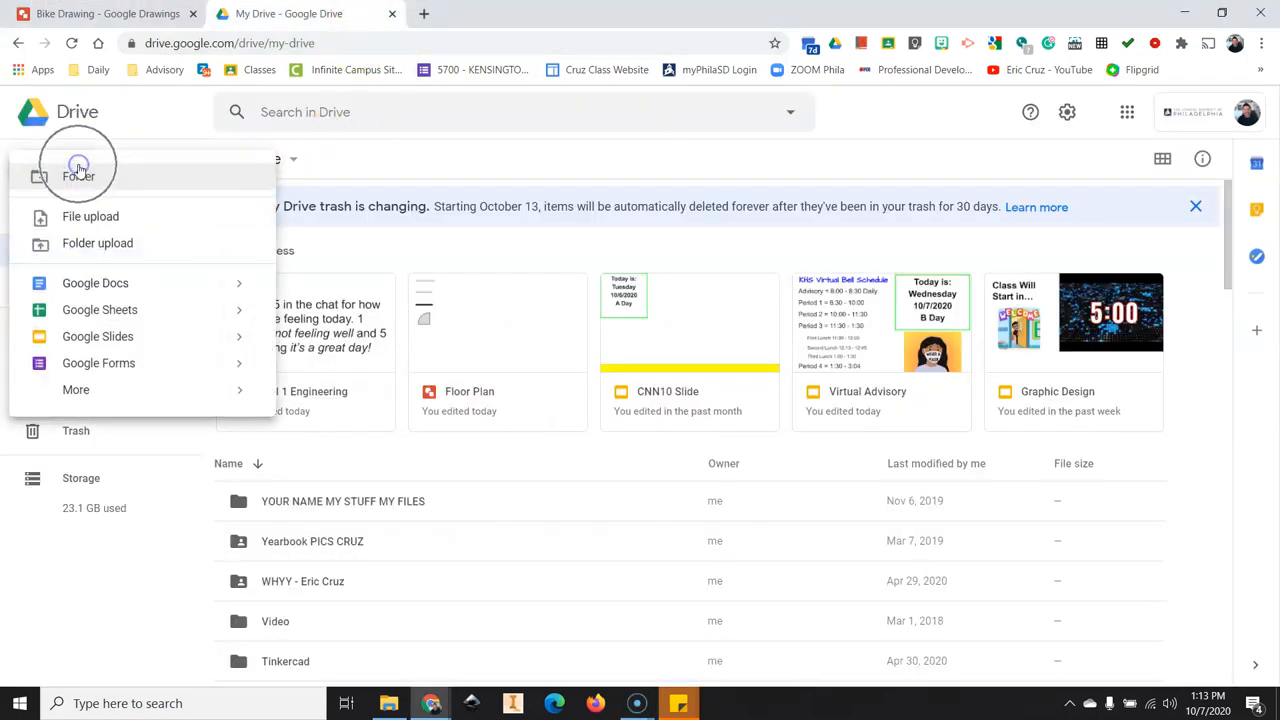
left_click(76, 389)
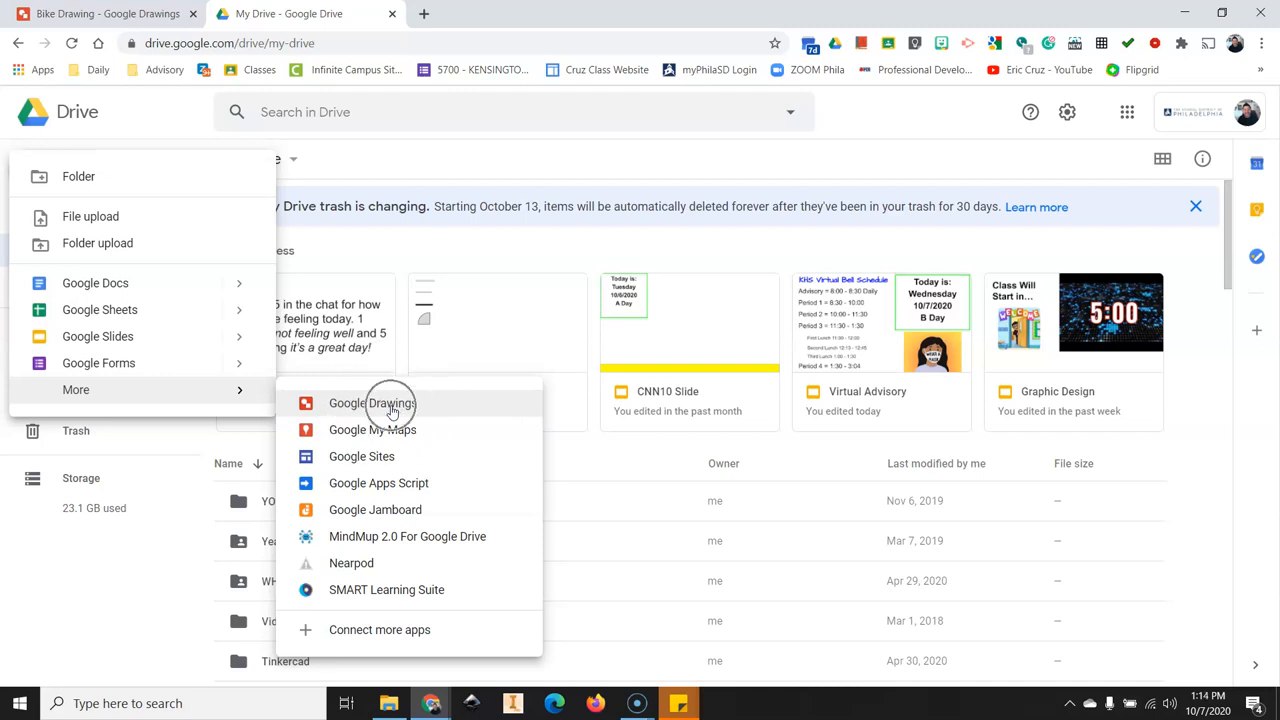
left_click(372, 403)
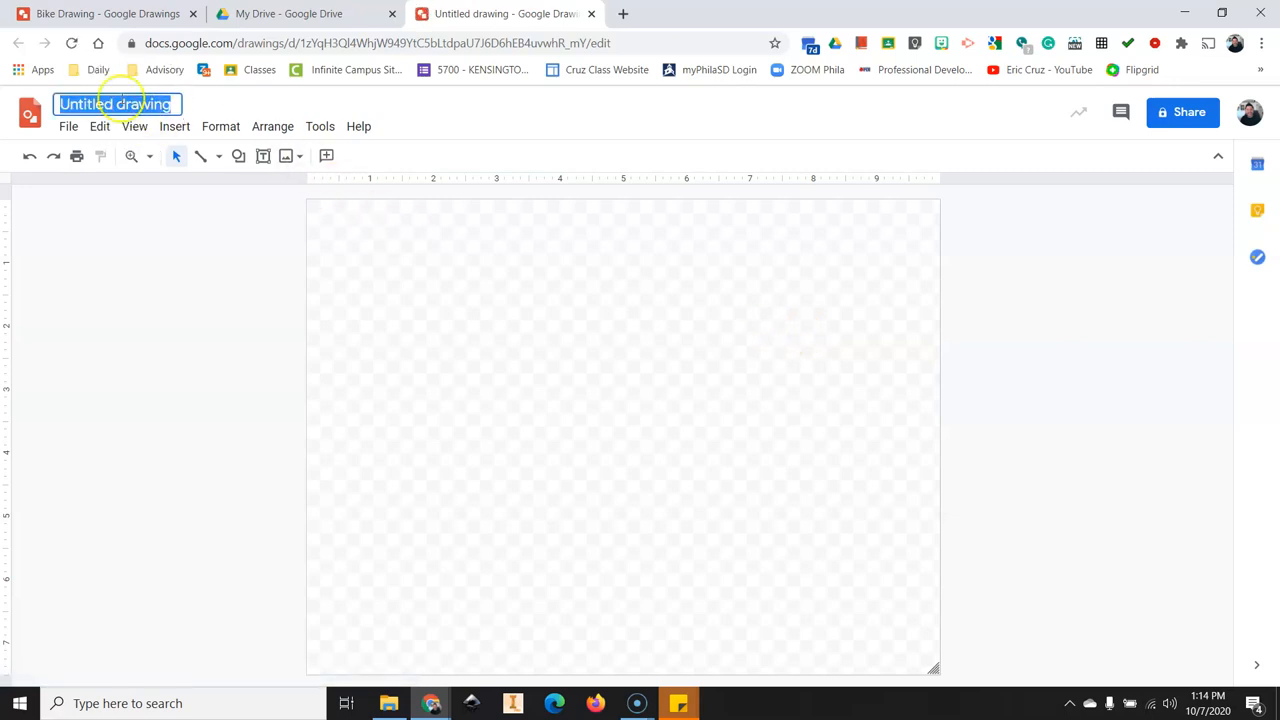
Title the drawing 'Bike Your Name' and briefly check the Bike Drawing example.
type("Blk")
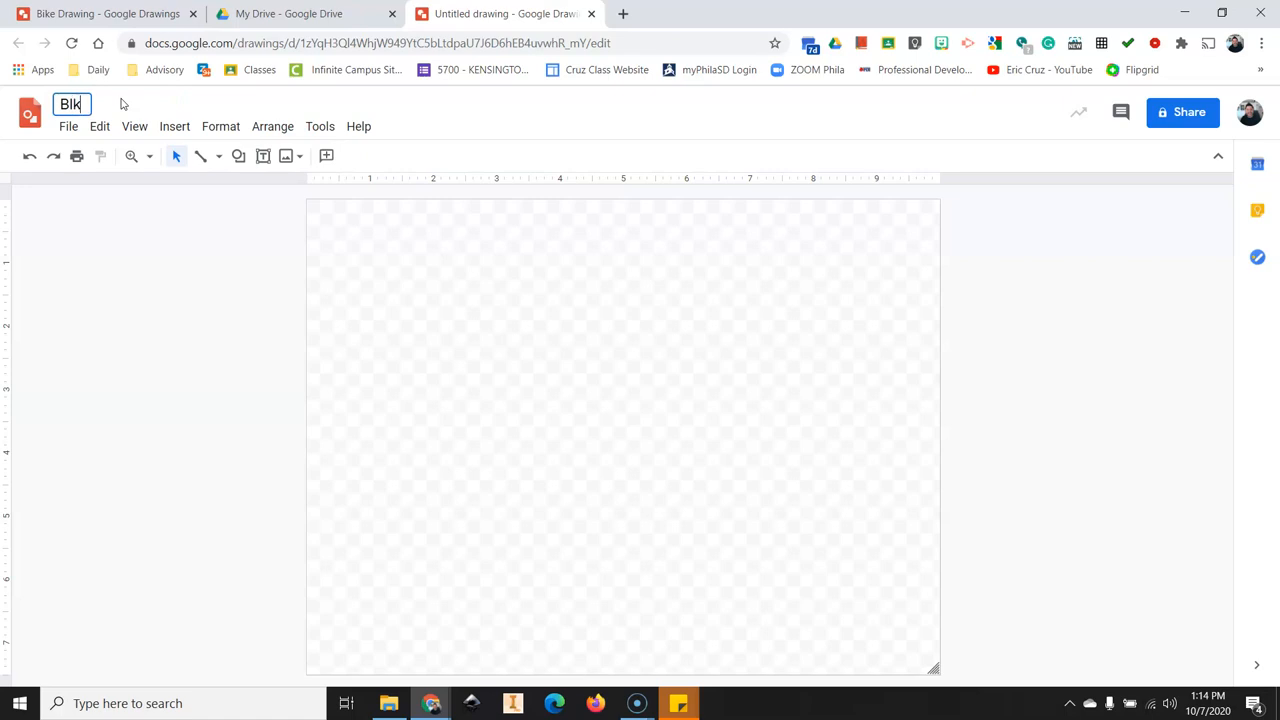
key("Backspace")
type("ike Your Name")
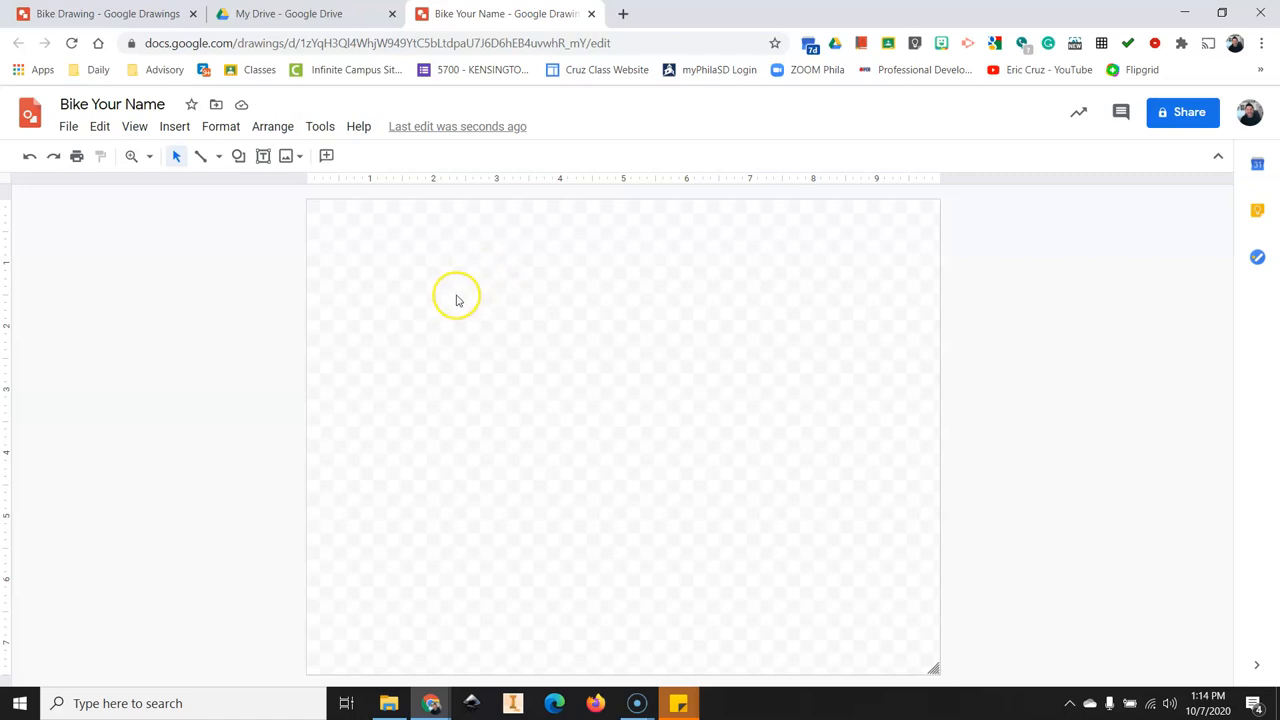
left_click(505, 13)
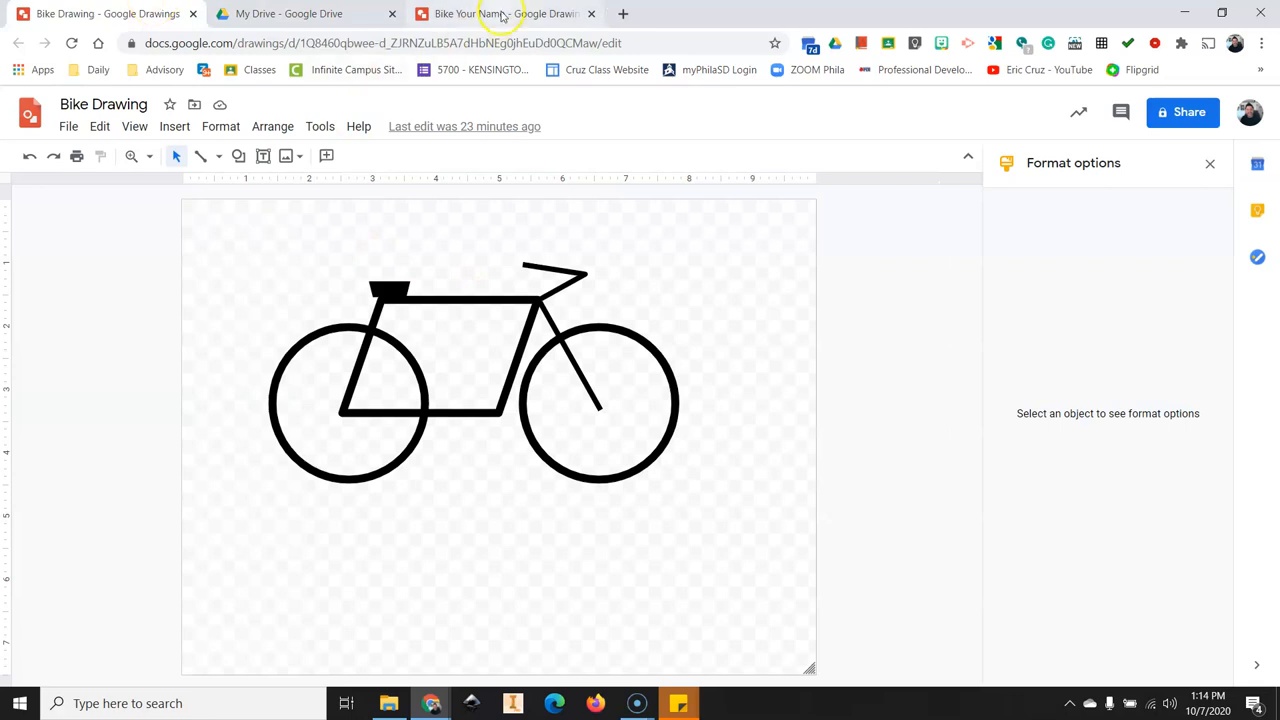
left_click(500, 13)
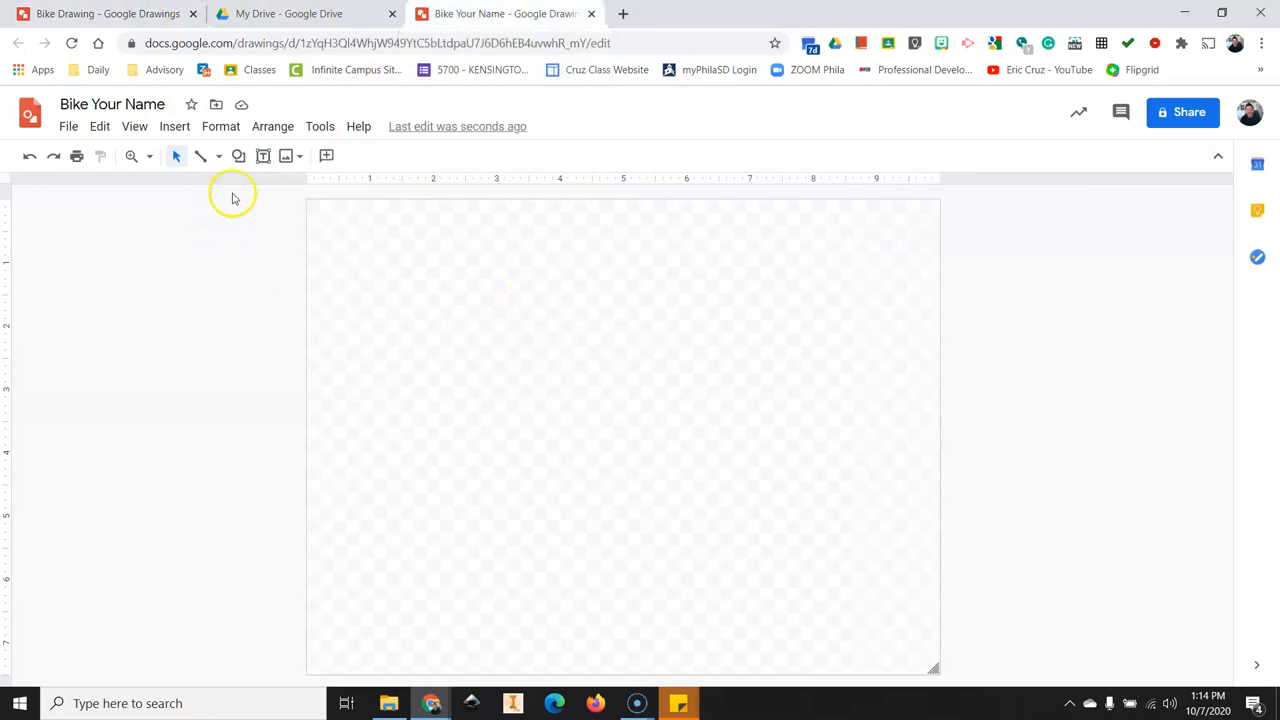
Draw a circle with the Oval shape and move it to the upper-left area.
left_click(239, 156)
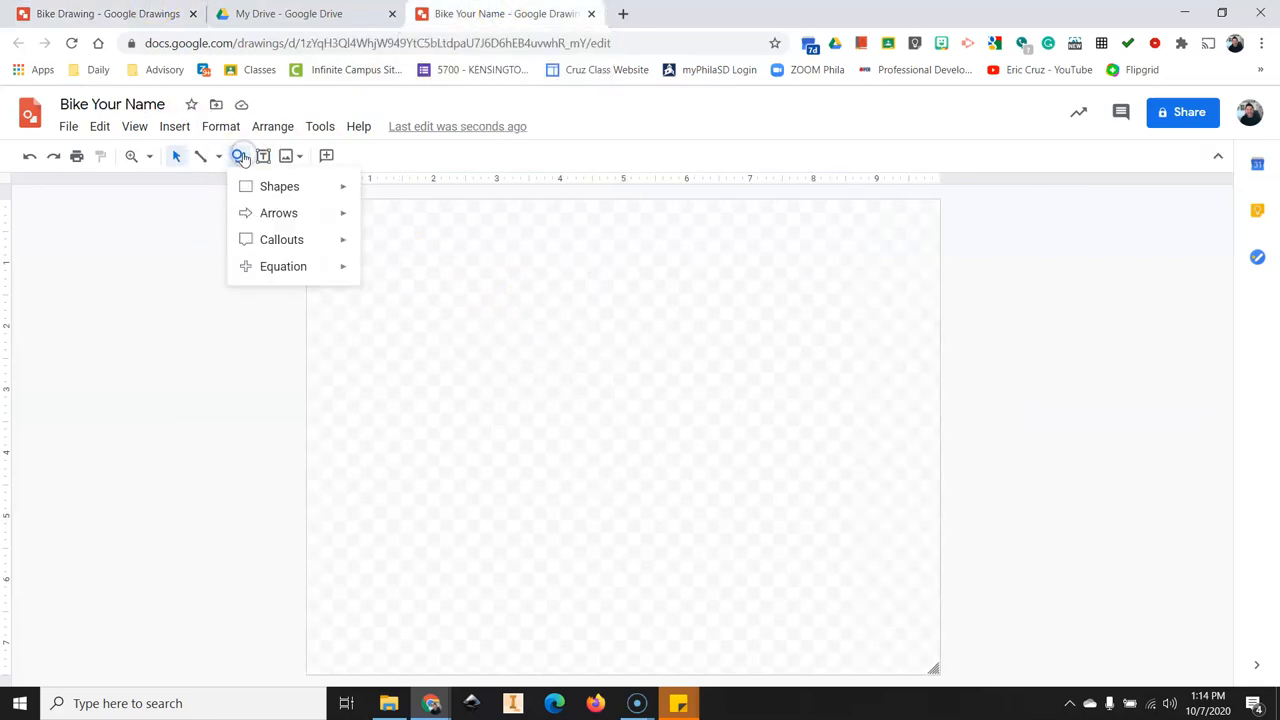
mouse_move(320, 186)
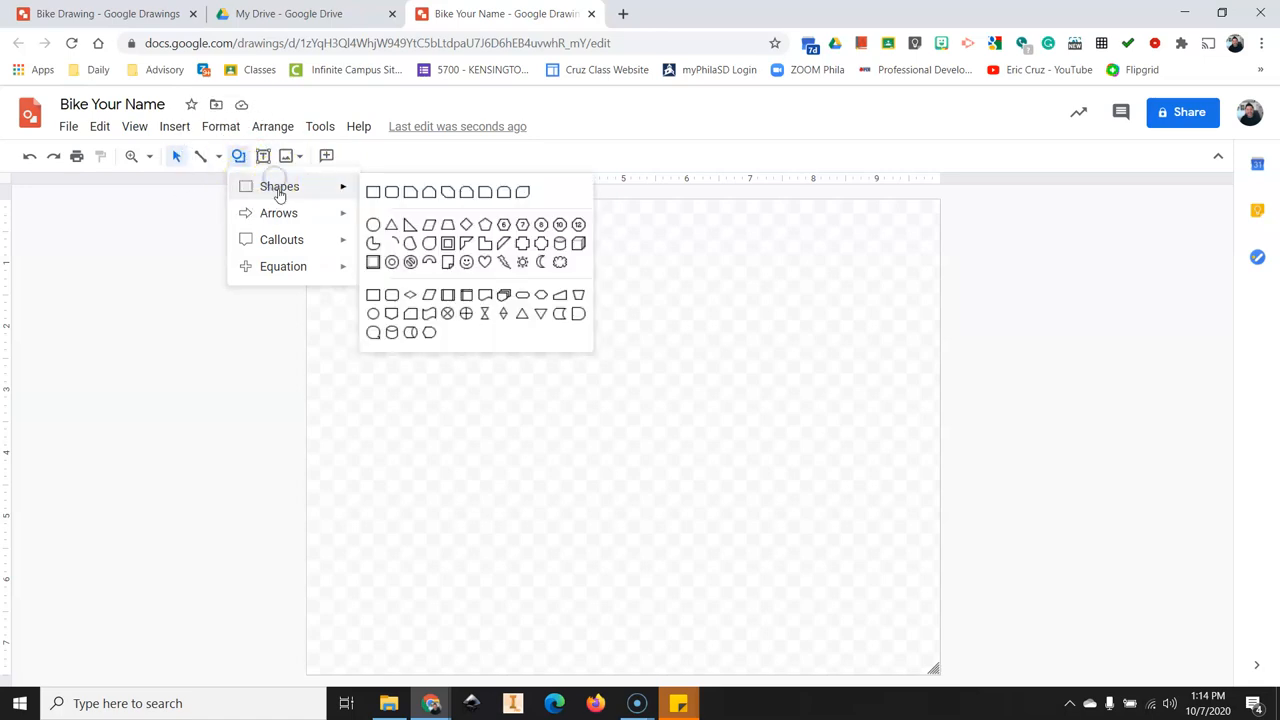
mouse_move(374, 224)
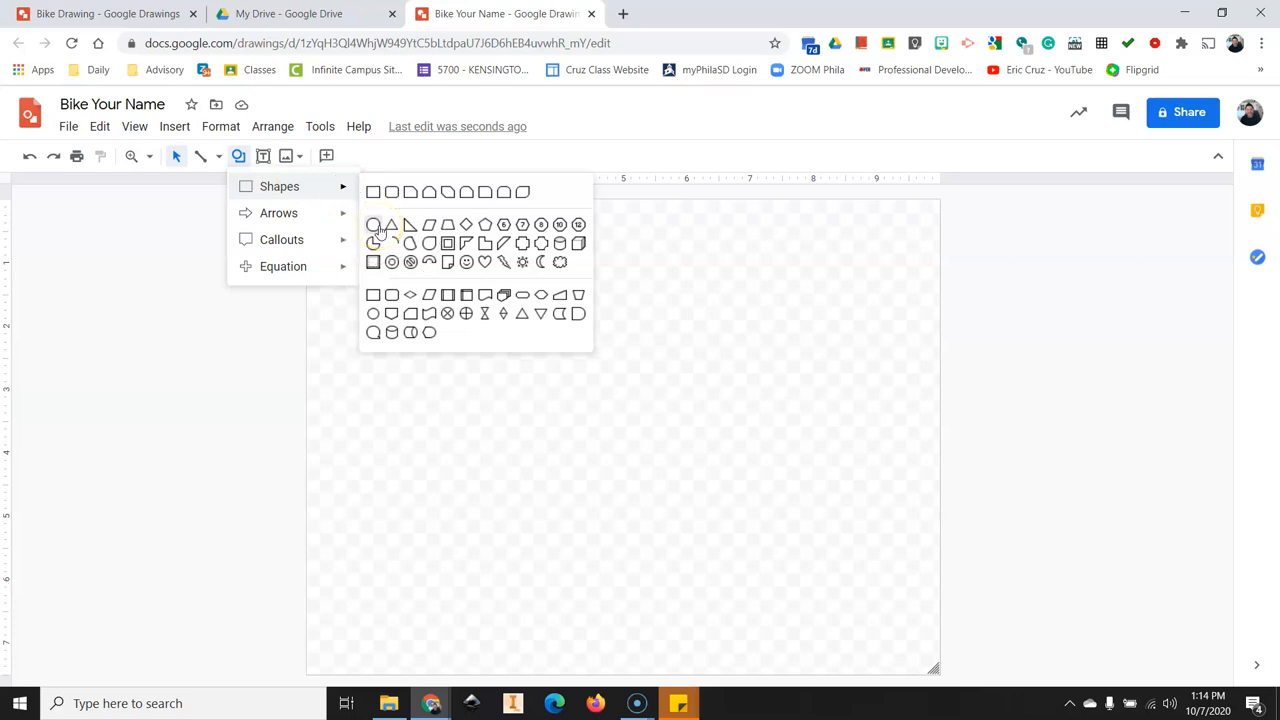
left_click(373, 224)
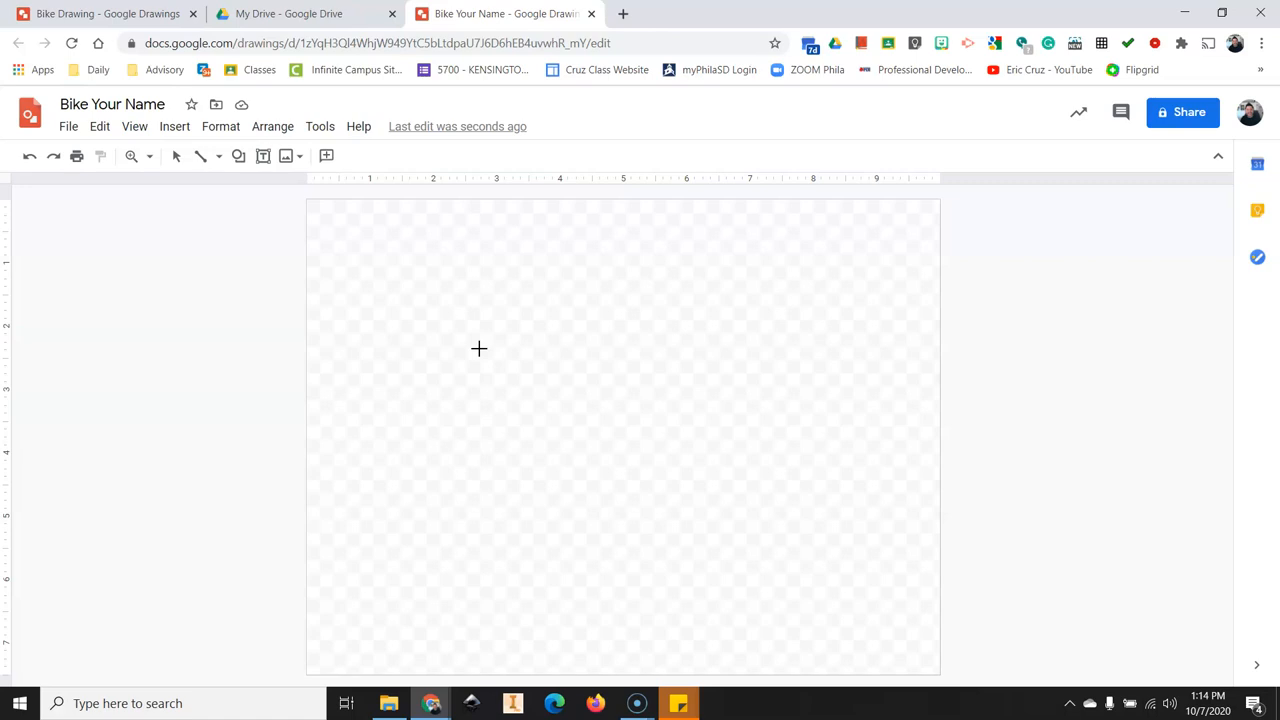
left_click_drag(465, 330, 520, 390)
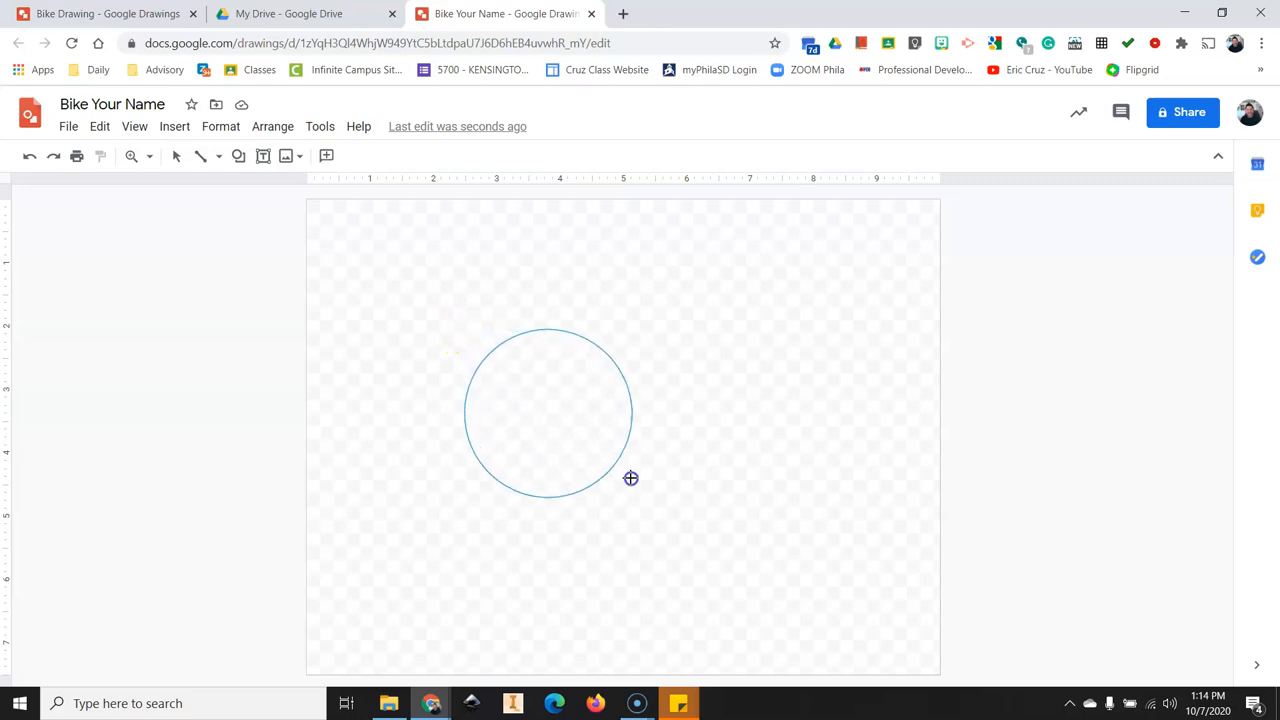
left_click_drag(631, 478, 641, 500)
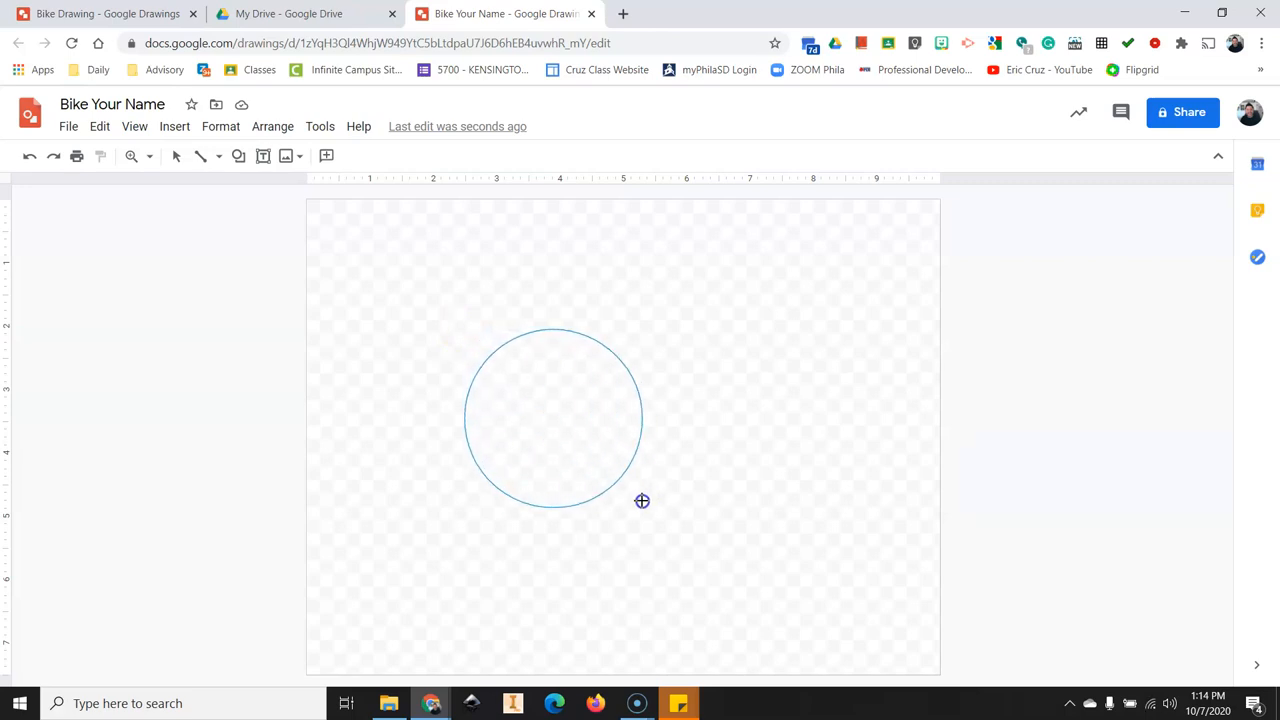
left_click(553, 417)
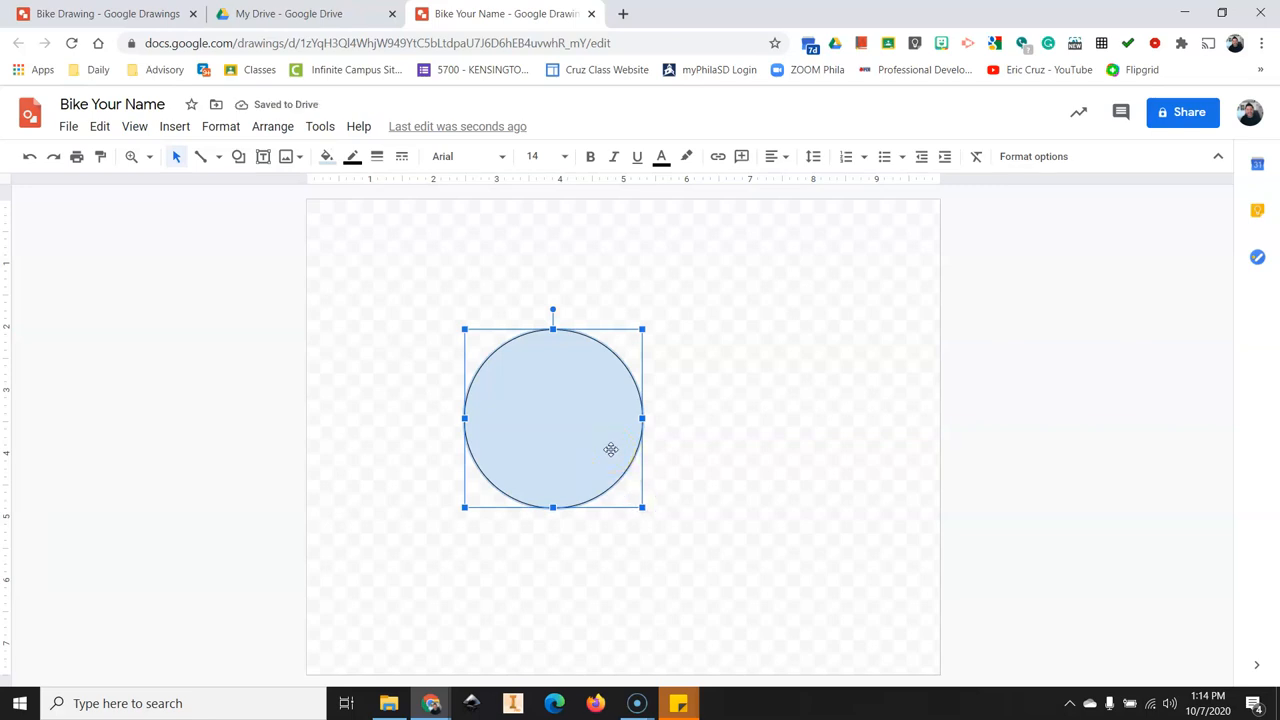
left_click_drag(610, 450, 490, 422)
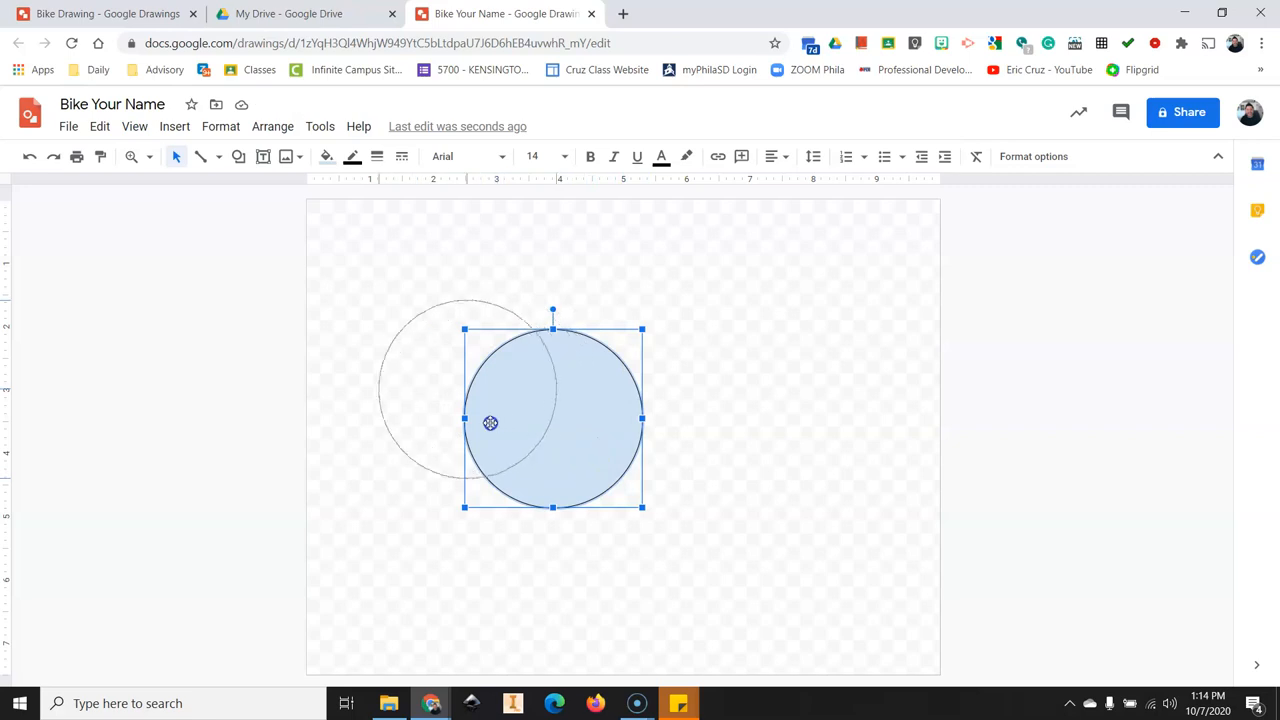
left_click_drag(552, 417, 481, 377)
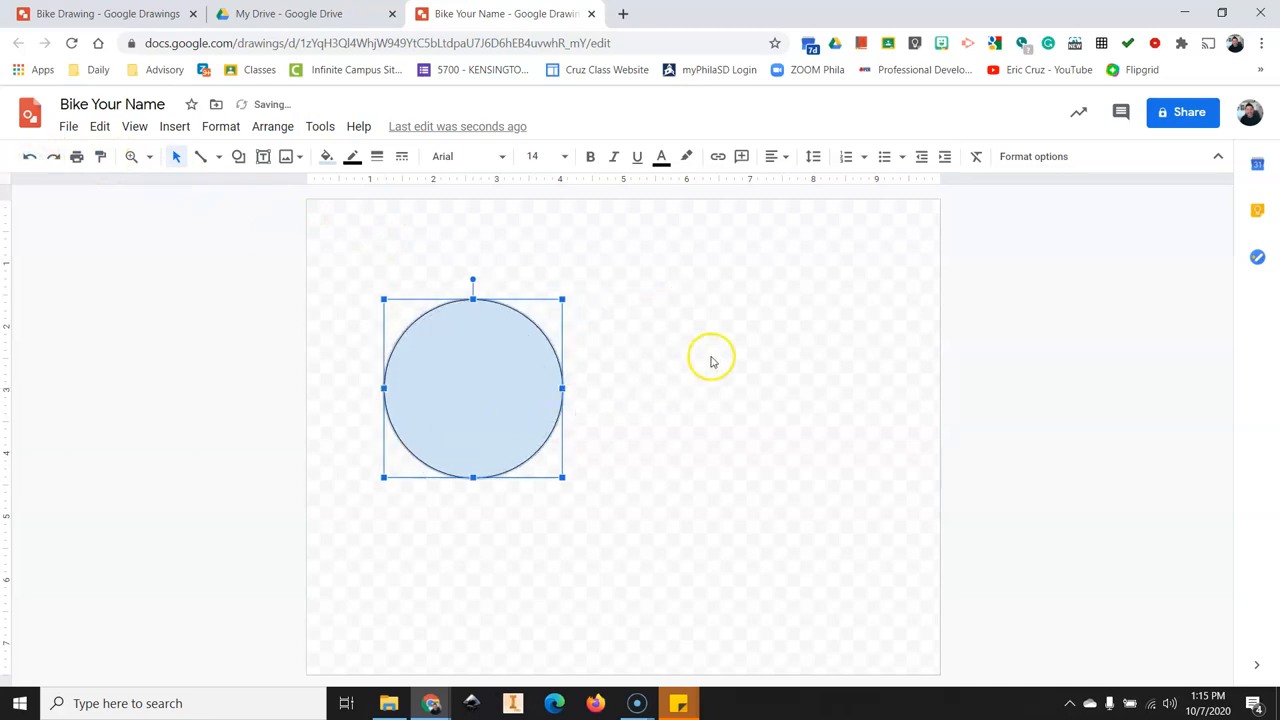
mouse_move(326, 156)
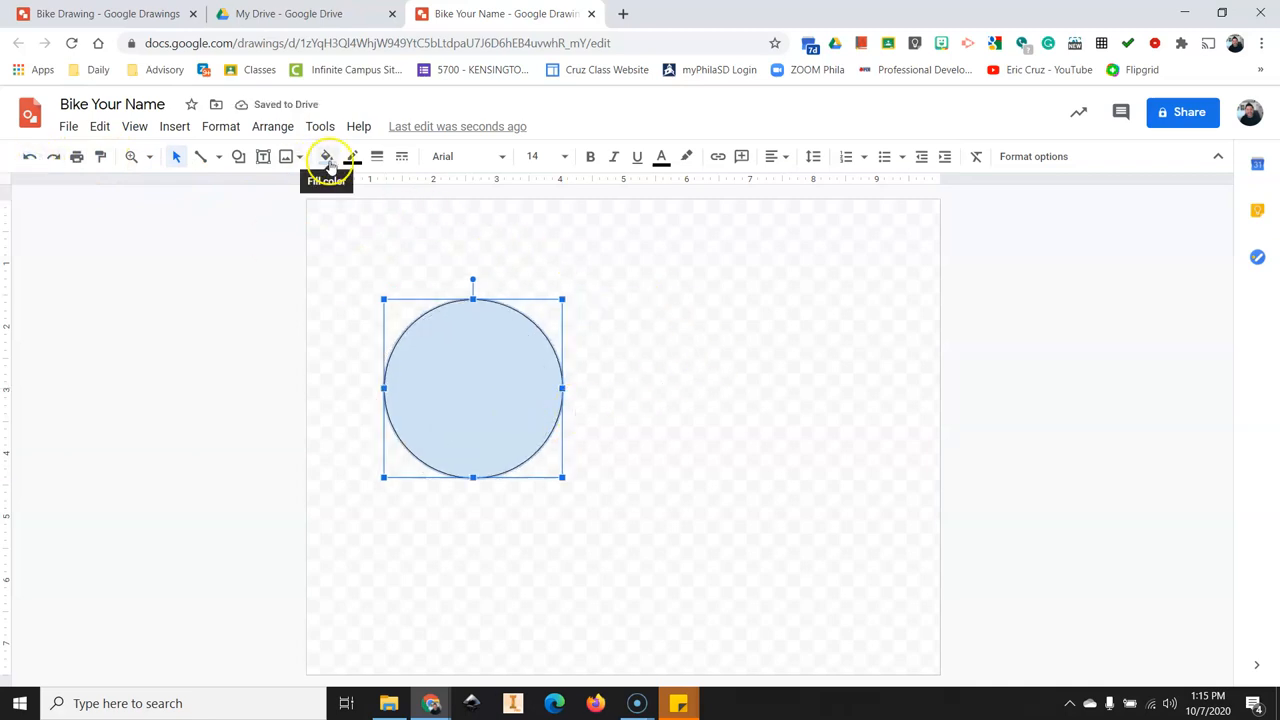
Make the circle a hollow wheel with transparent fill and thick black border.
left_click(326, 157)
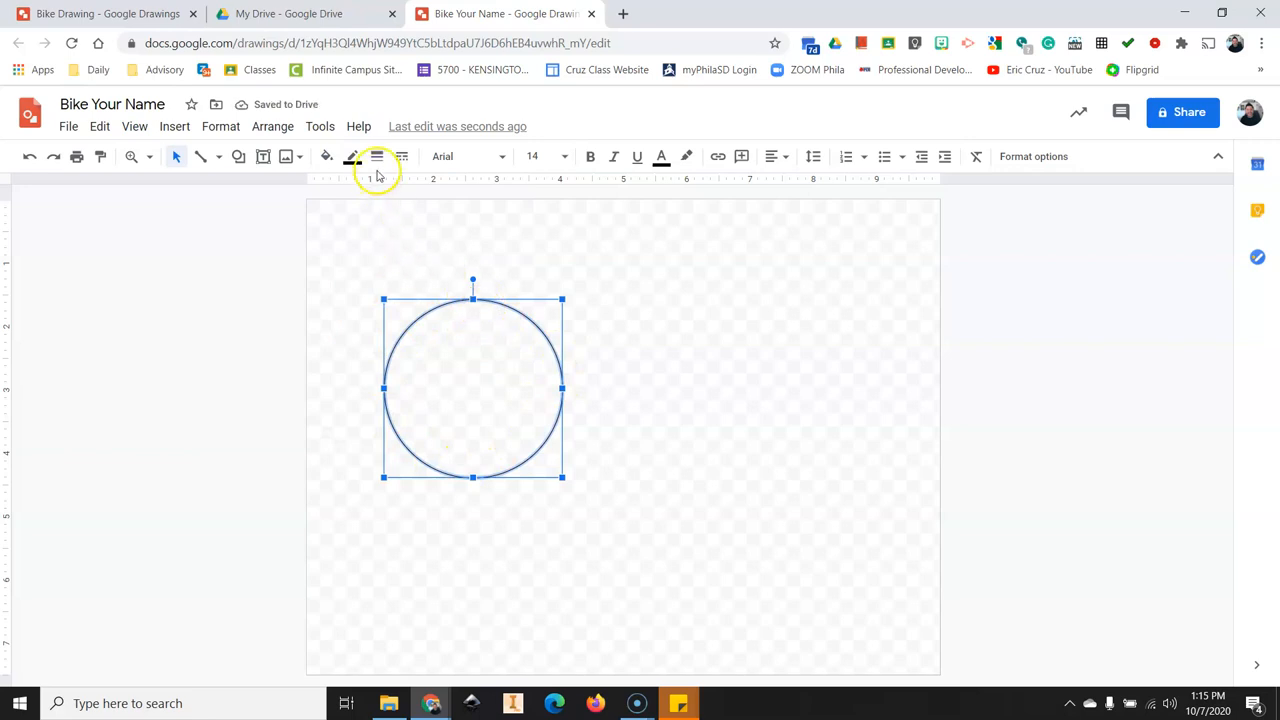
mouse_move(377, 156)
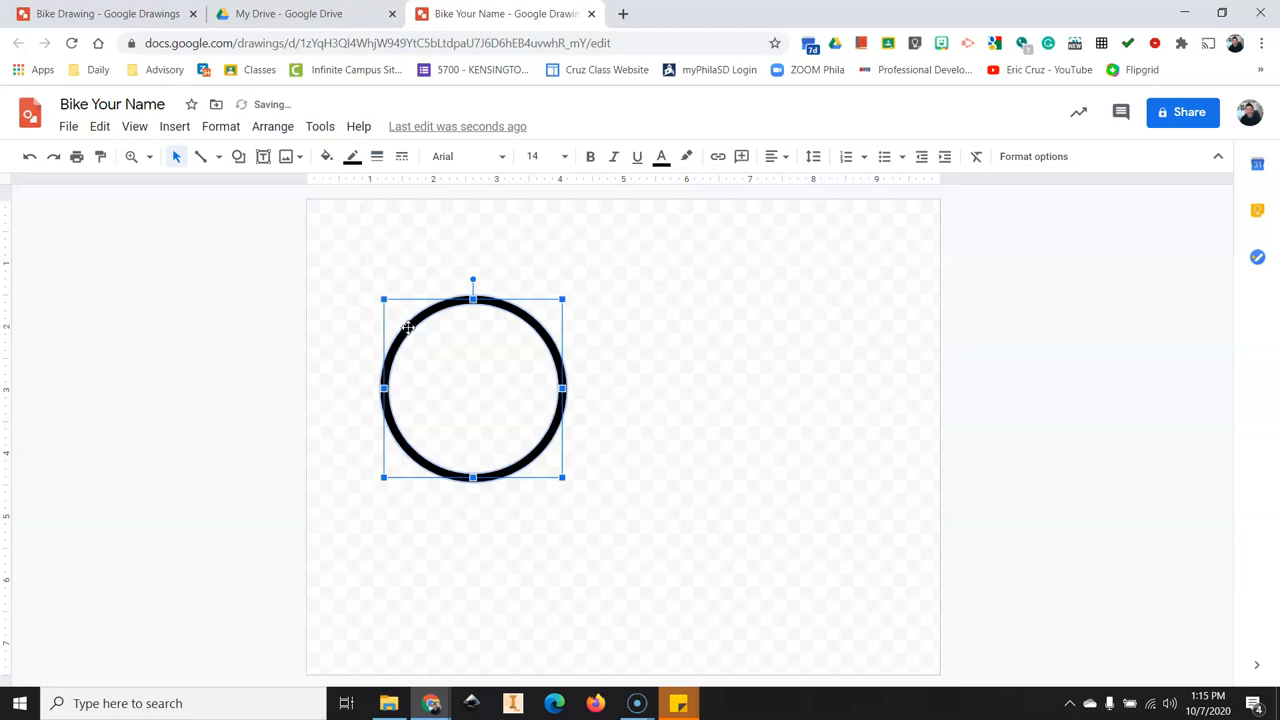
right_click(410, 330)
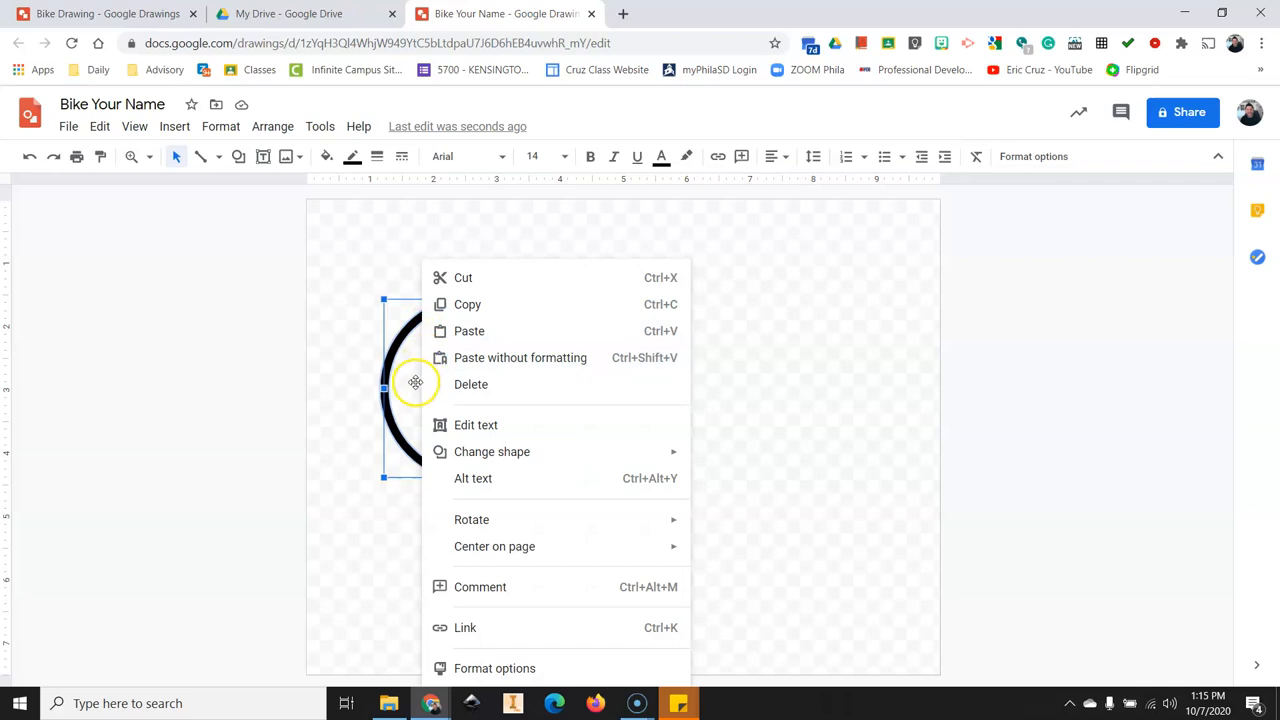
mouse_move(467, 304)
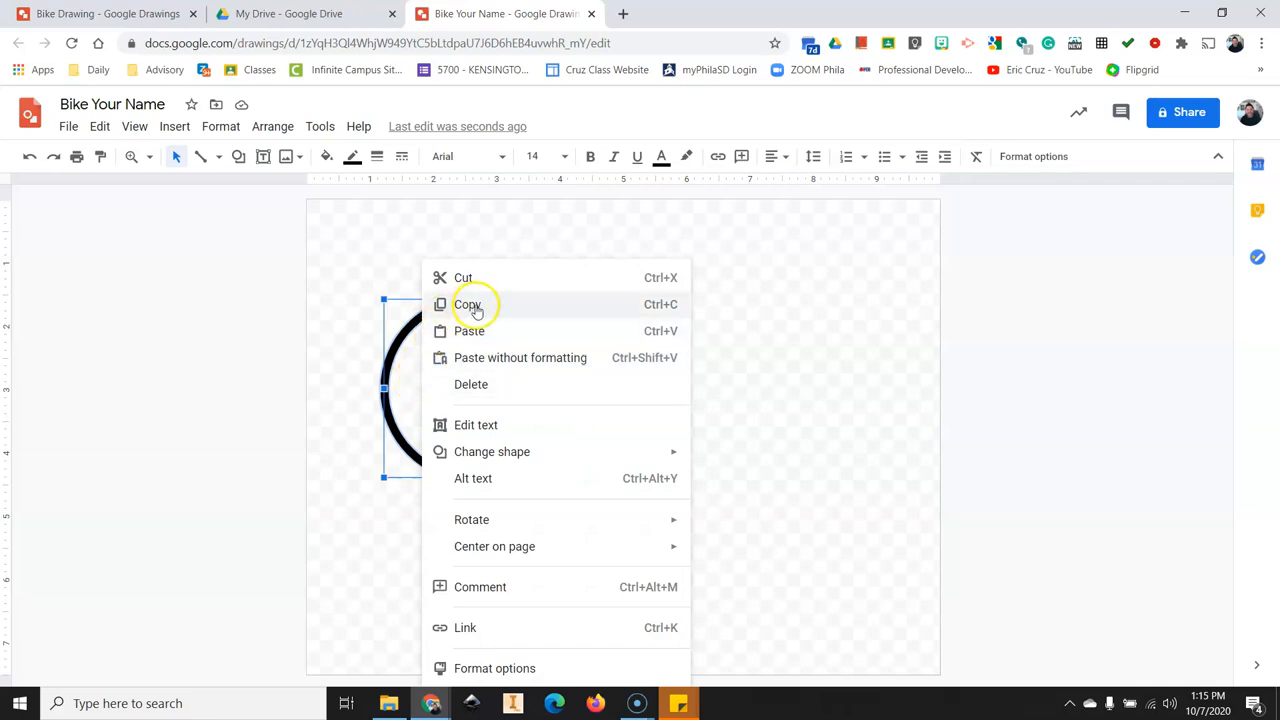
mouse_move(872, 412)
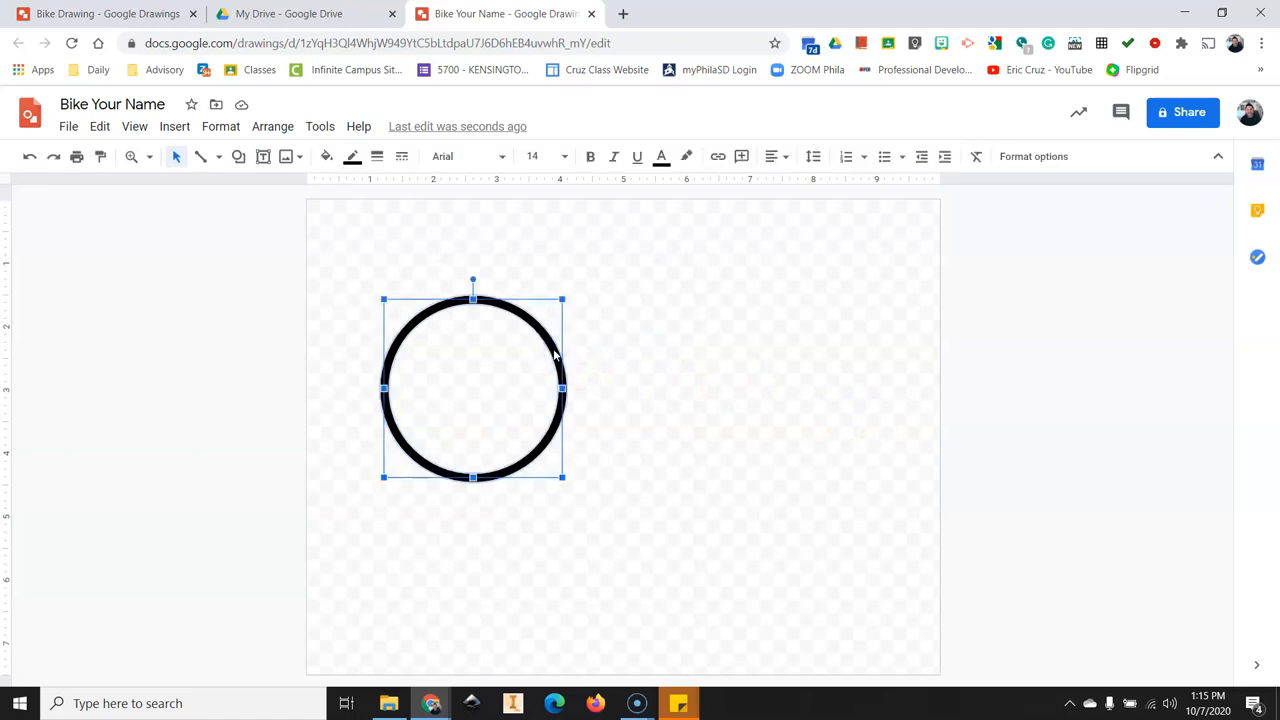
Duplicate the wheel with Edit > Duplicate to place a second wheel beside it.
left_click(99, 126)
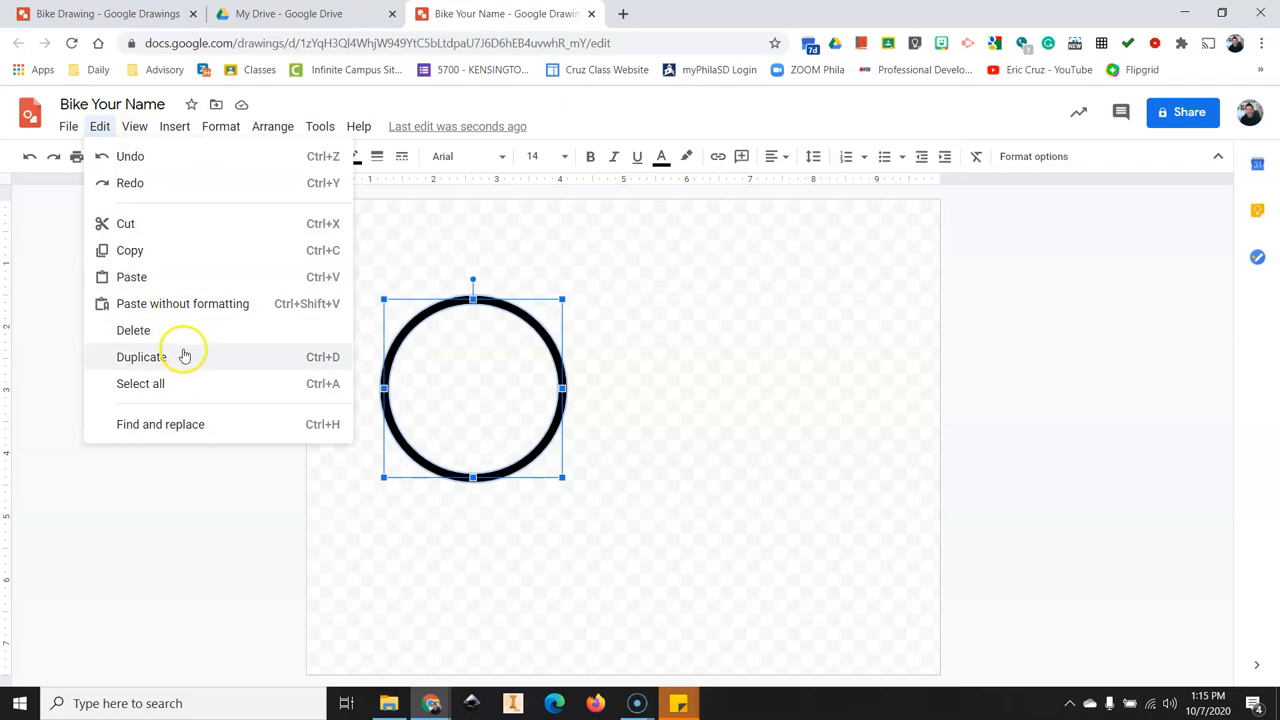
mouse_move(107, 318)
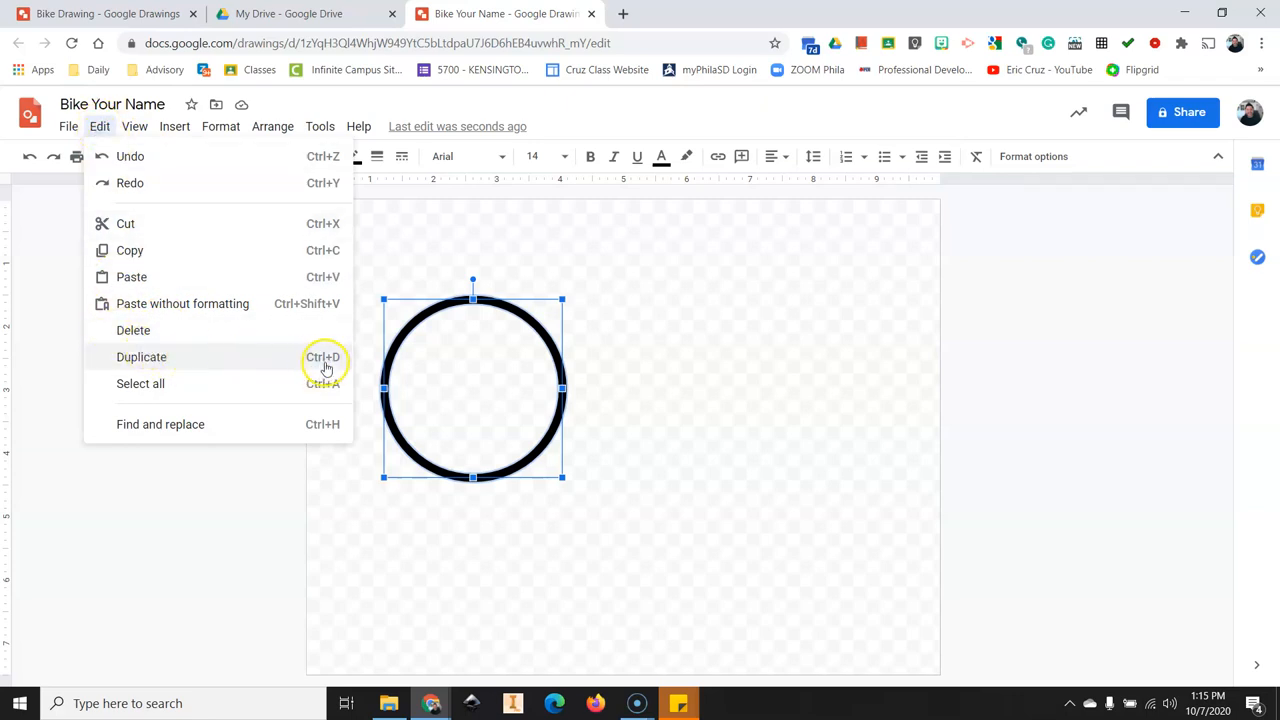
mouse_move(163, 367)
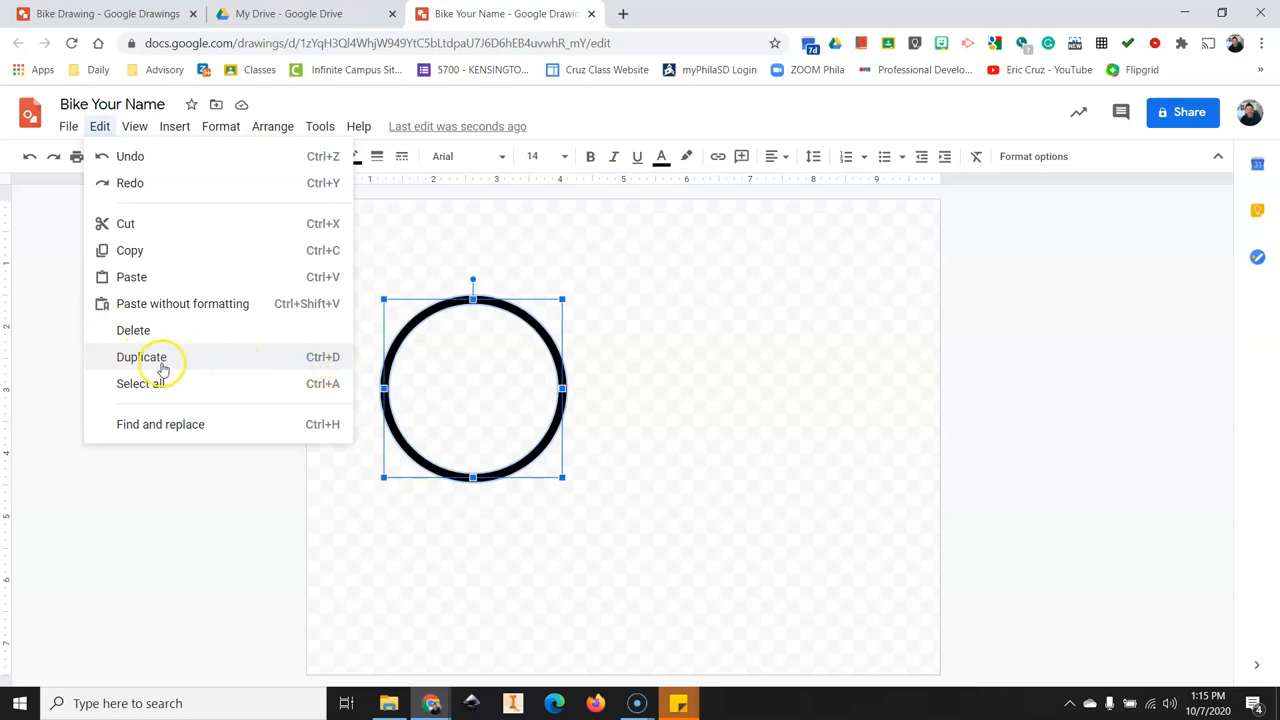
left_click(141, 357)
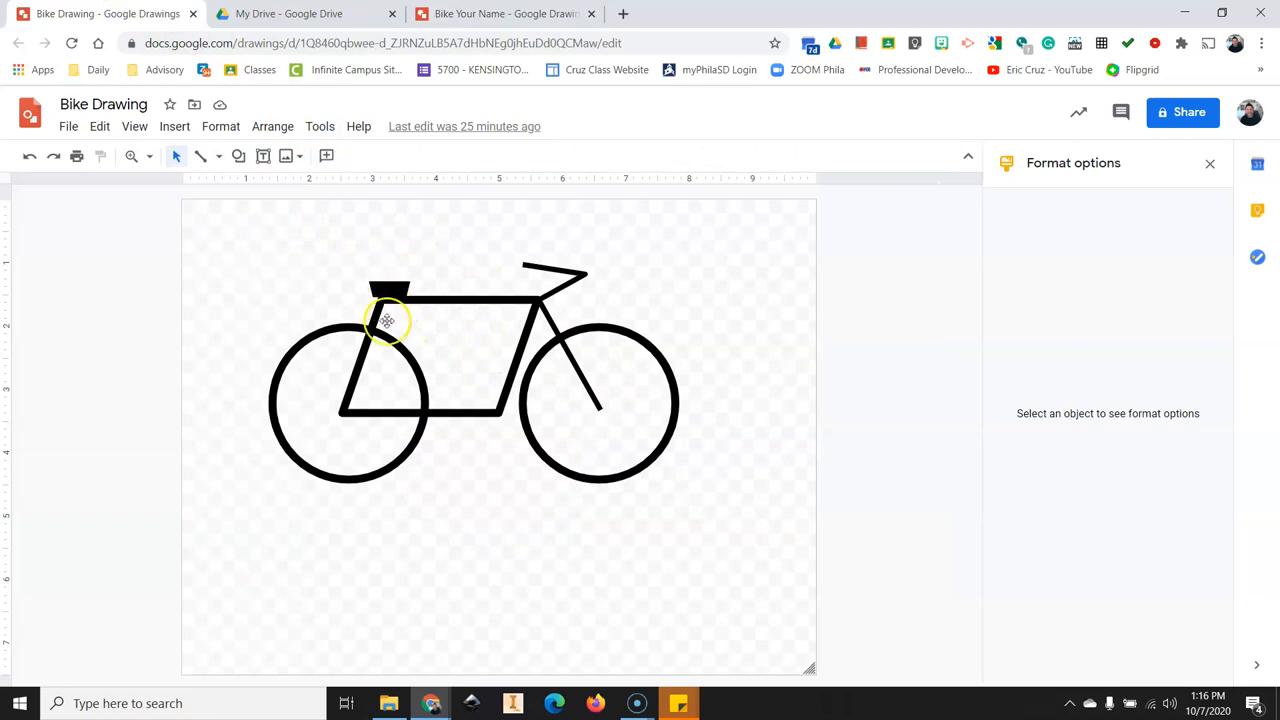
left_click(505, 13)
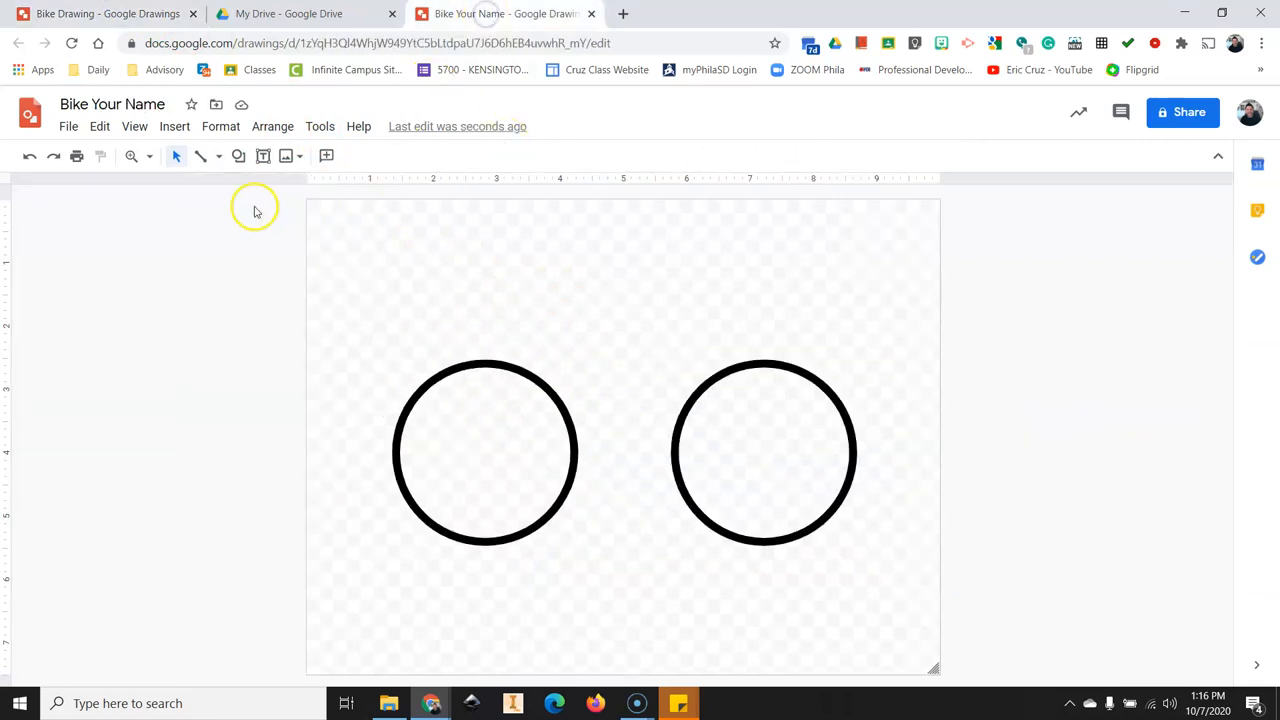
left_click(238, 156)
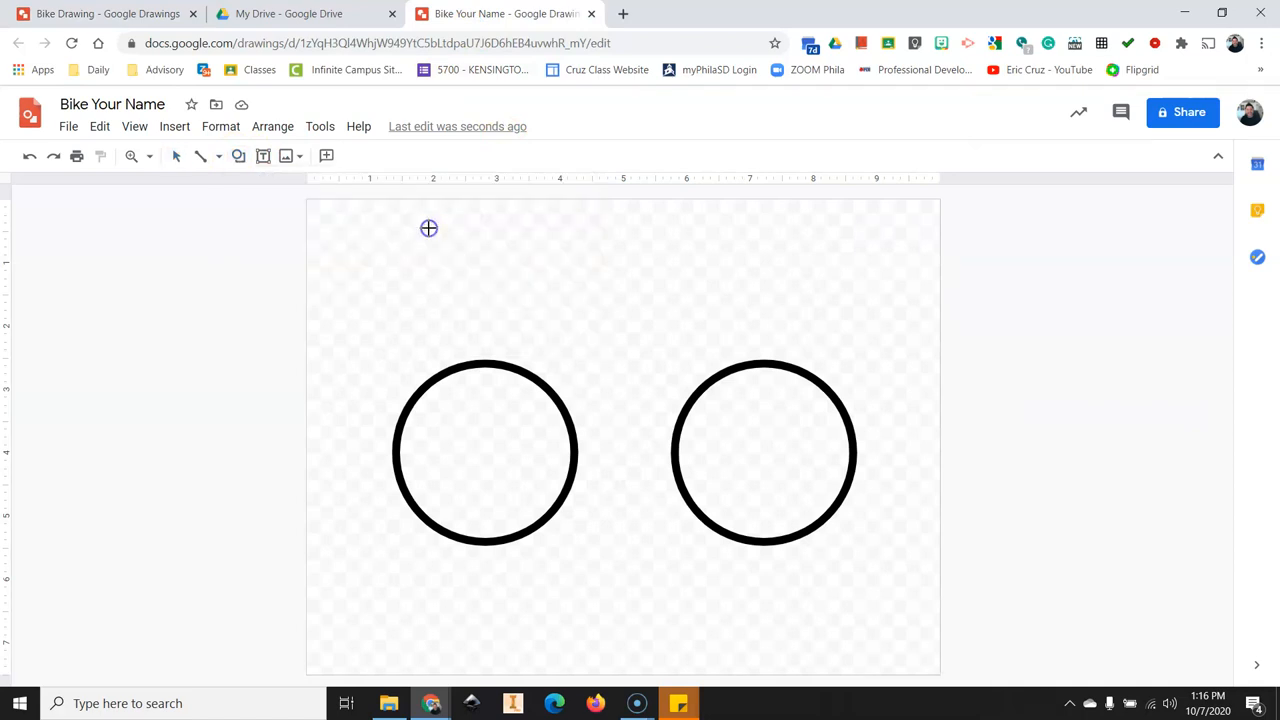
Draw a parallelogram over the back wheel and stretch it to the front wheel.
left_click_drag(530, 302, 640, 472)
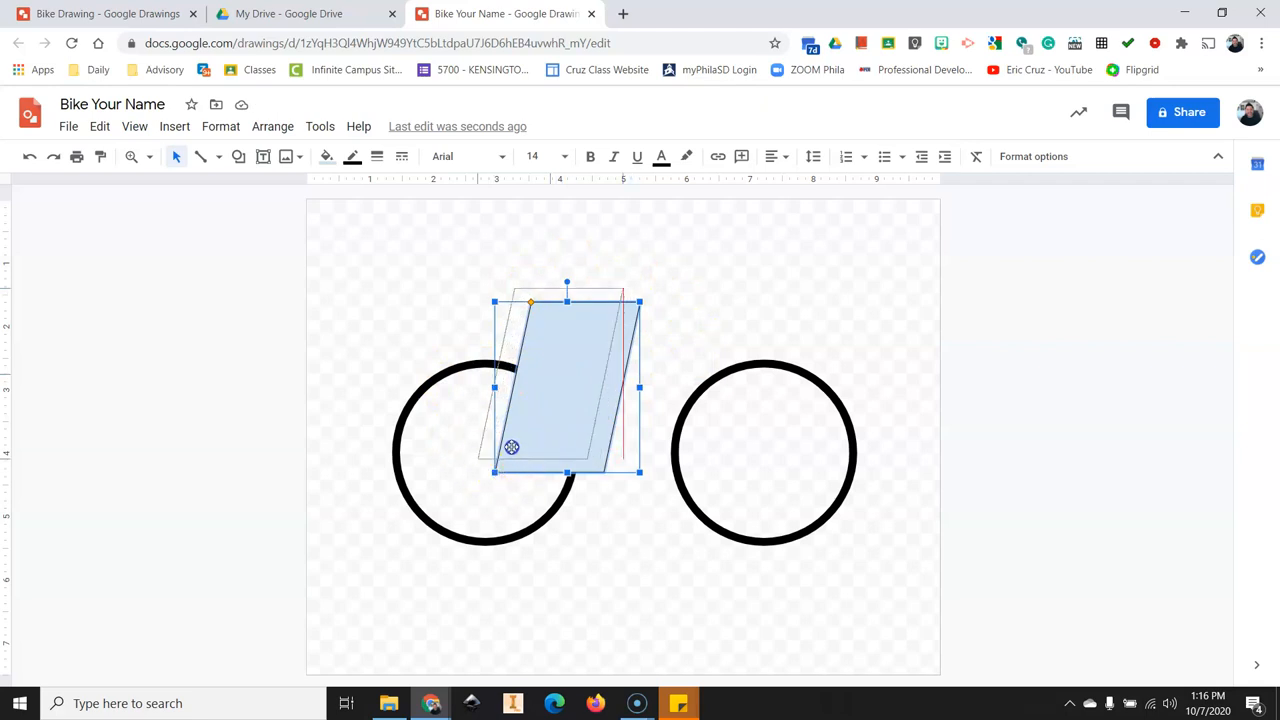
left_click_drag(511, 447, 529, 350)
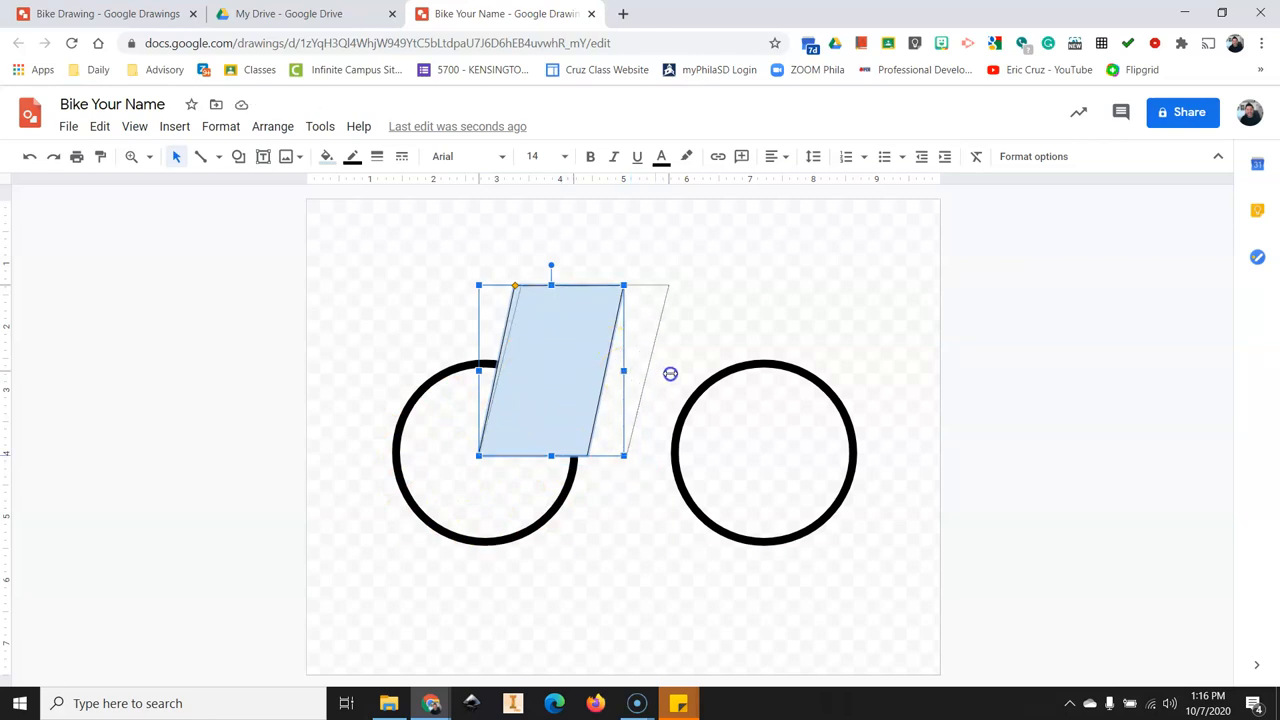
left_click_drag(670, 374, 678, 435)
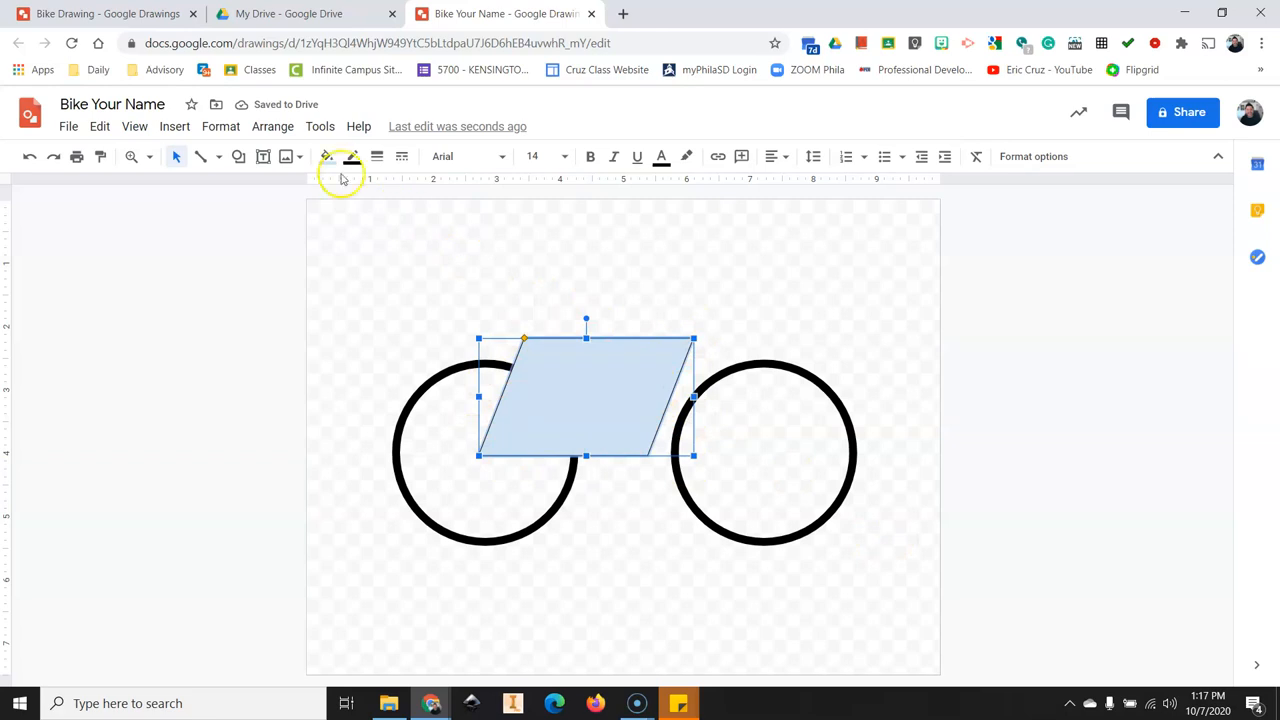
Give the parallelogram frame a transparent fill and a thick border weight.
left_click(326, 156)
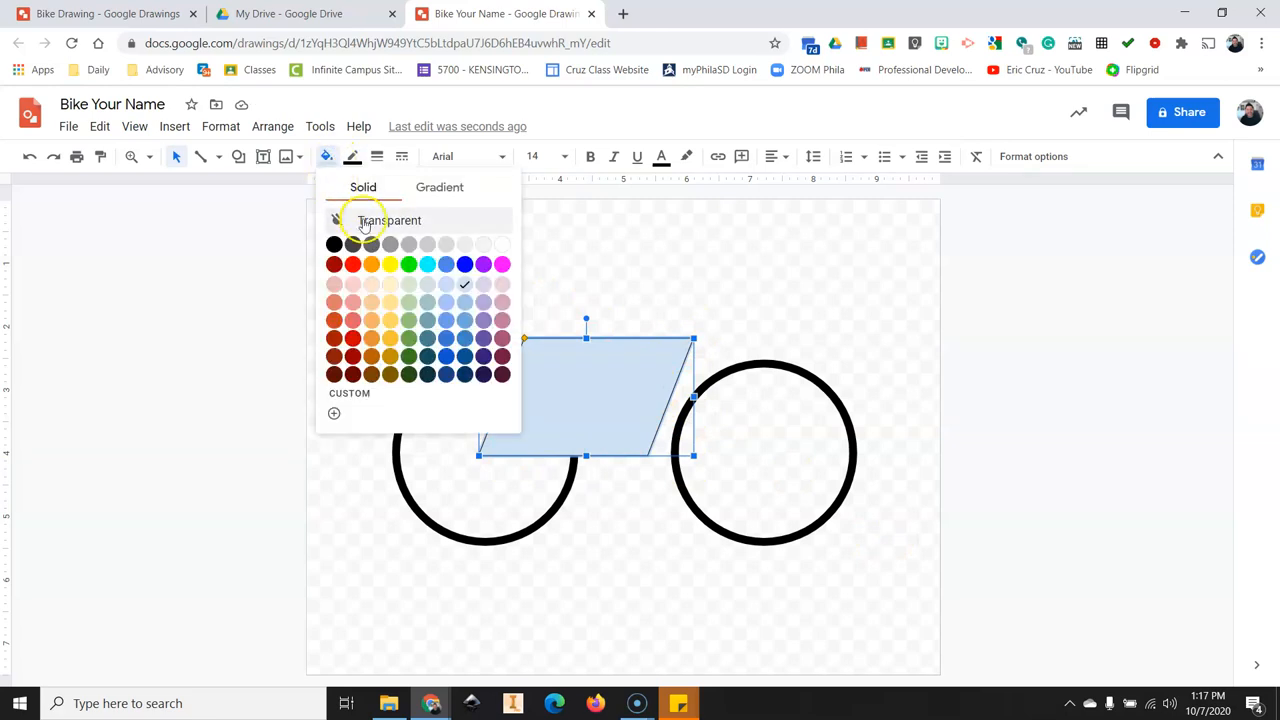
left_click(390, 220)
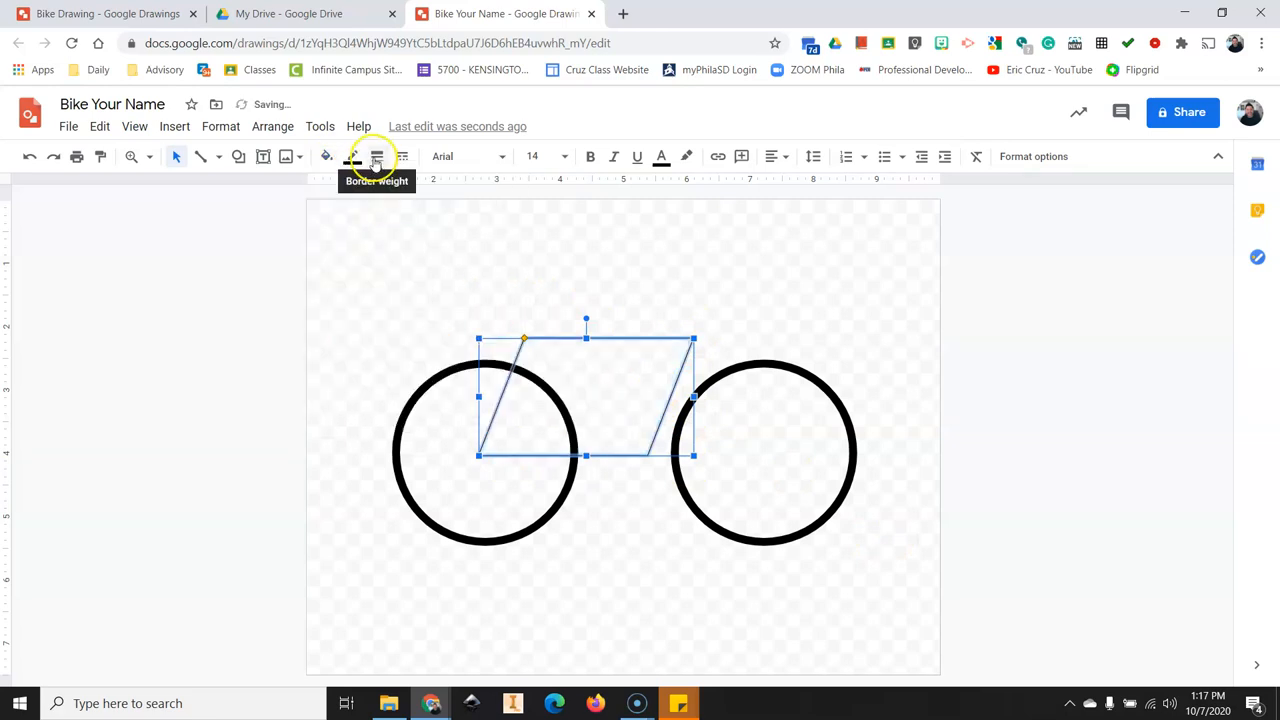
left_click(377, 156)
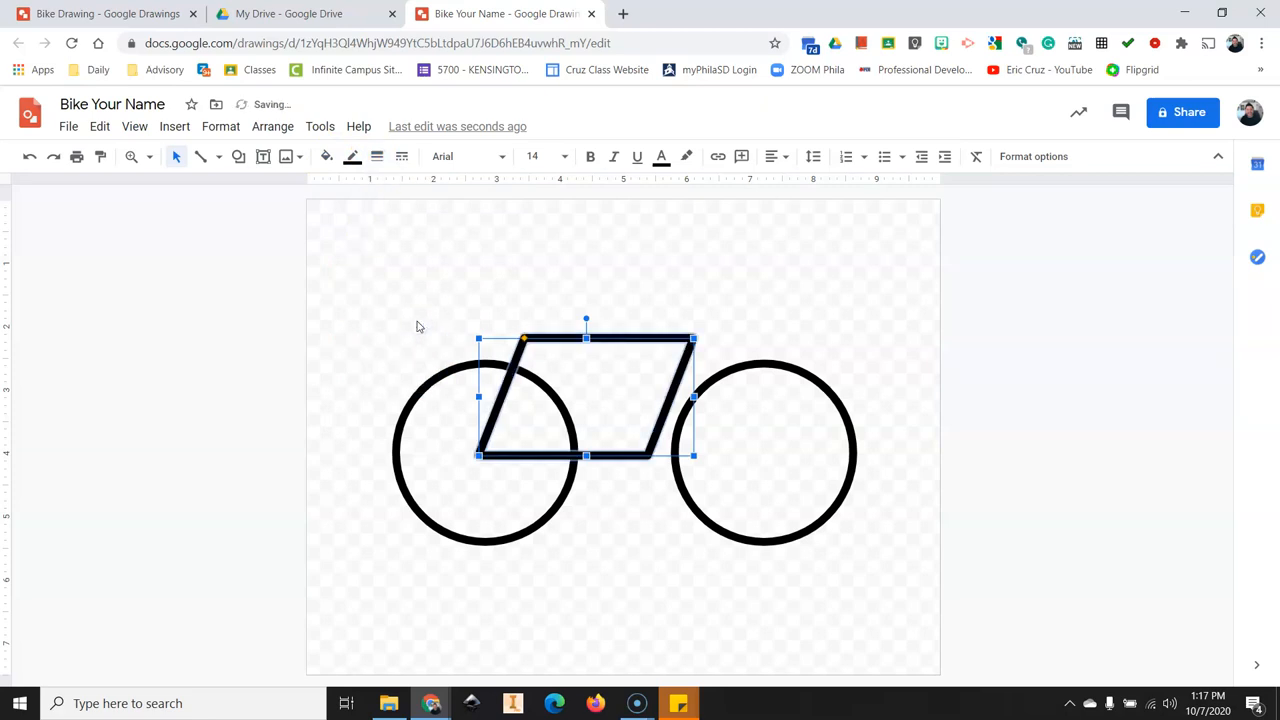
left_click(491, 300)
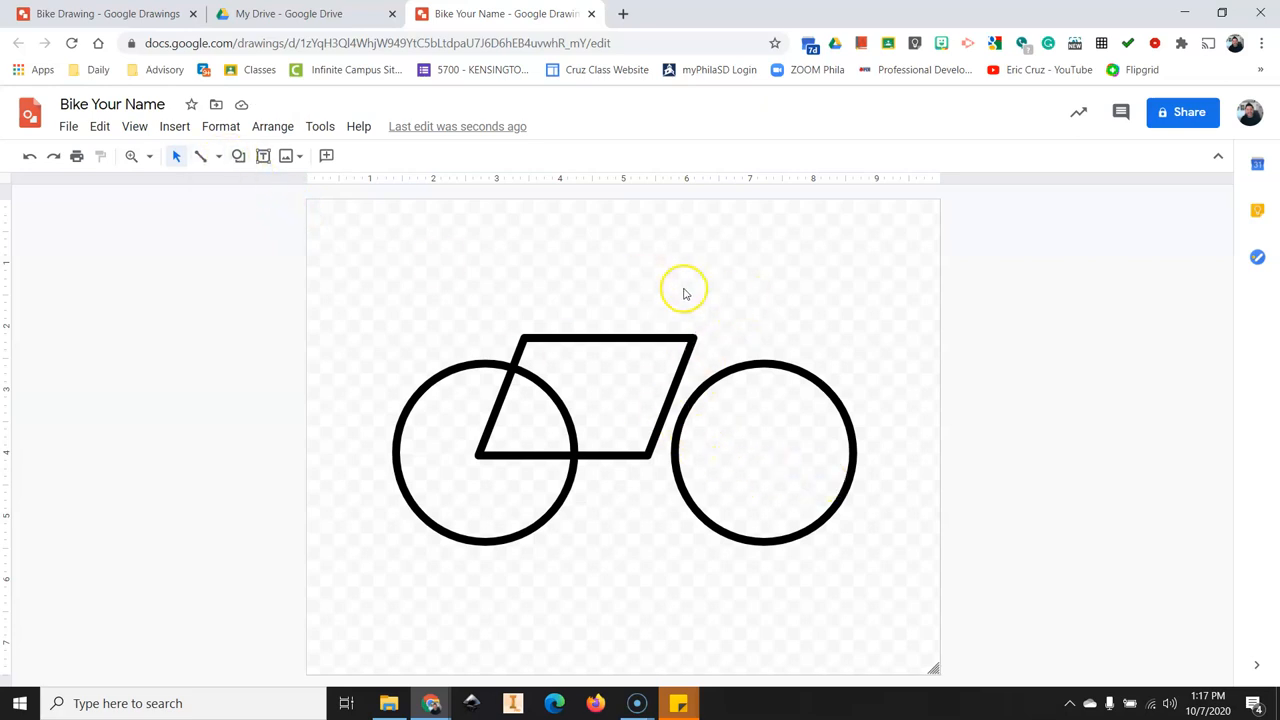
mouse_move(250, 205)
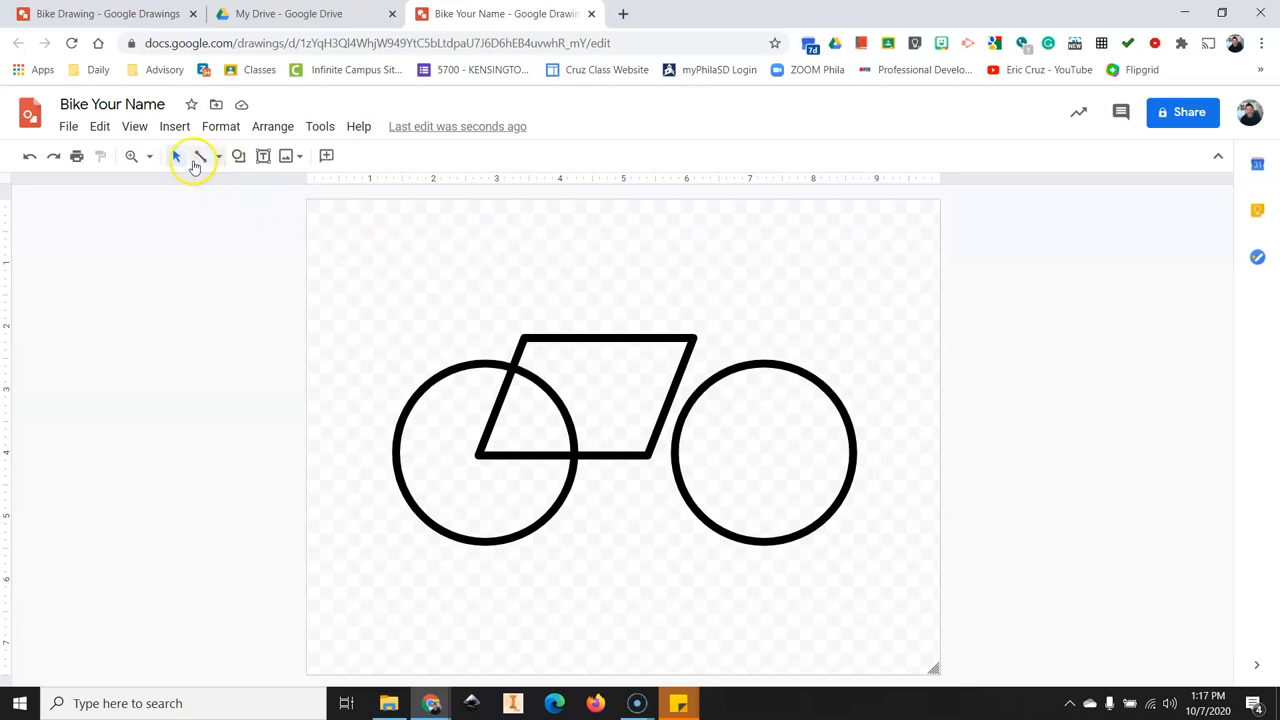
Select the Polyline tool from the line types list.
left_click(199, 156)
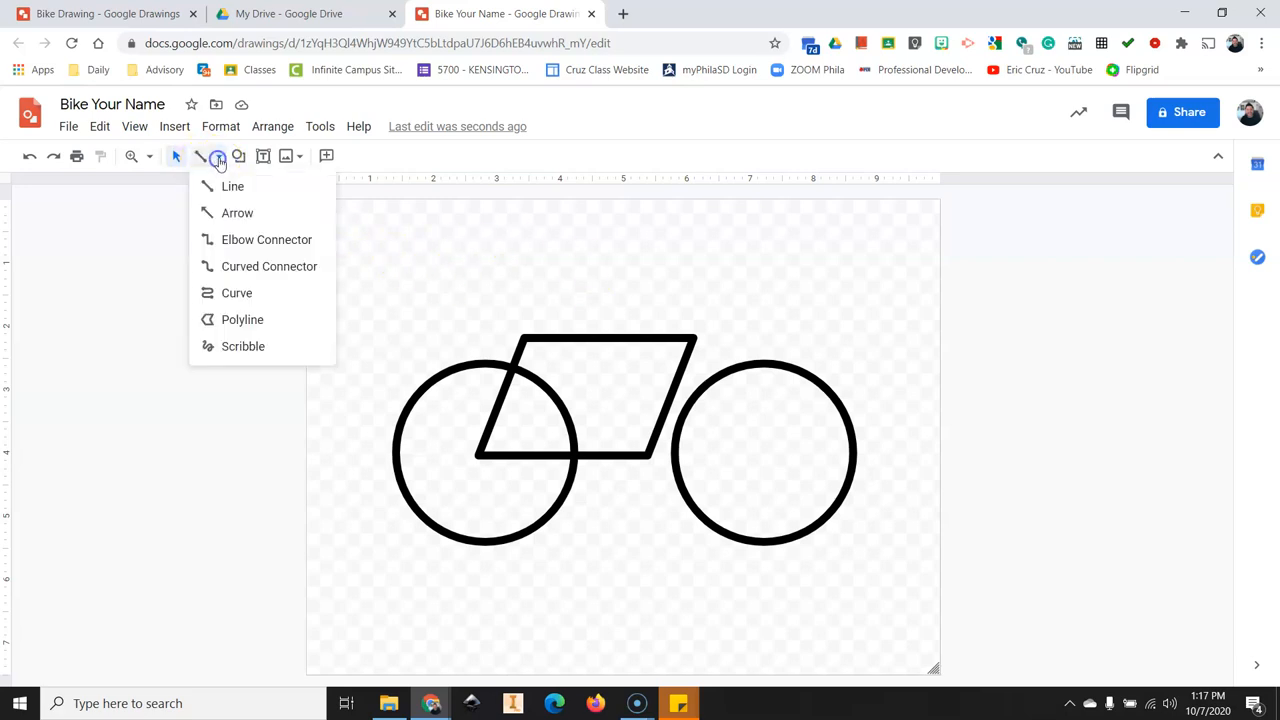
mouse_move(250, 320)
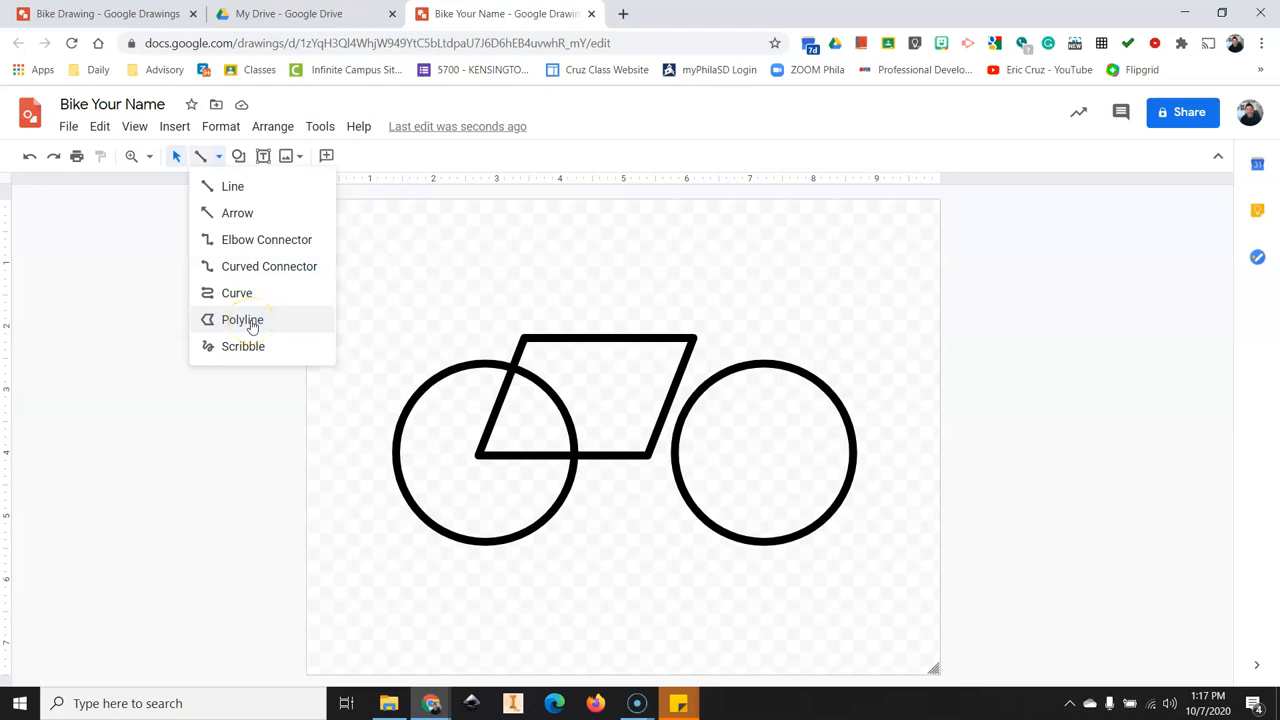
left_click(242, 319)
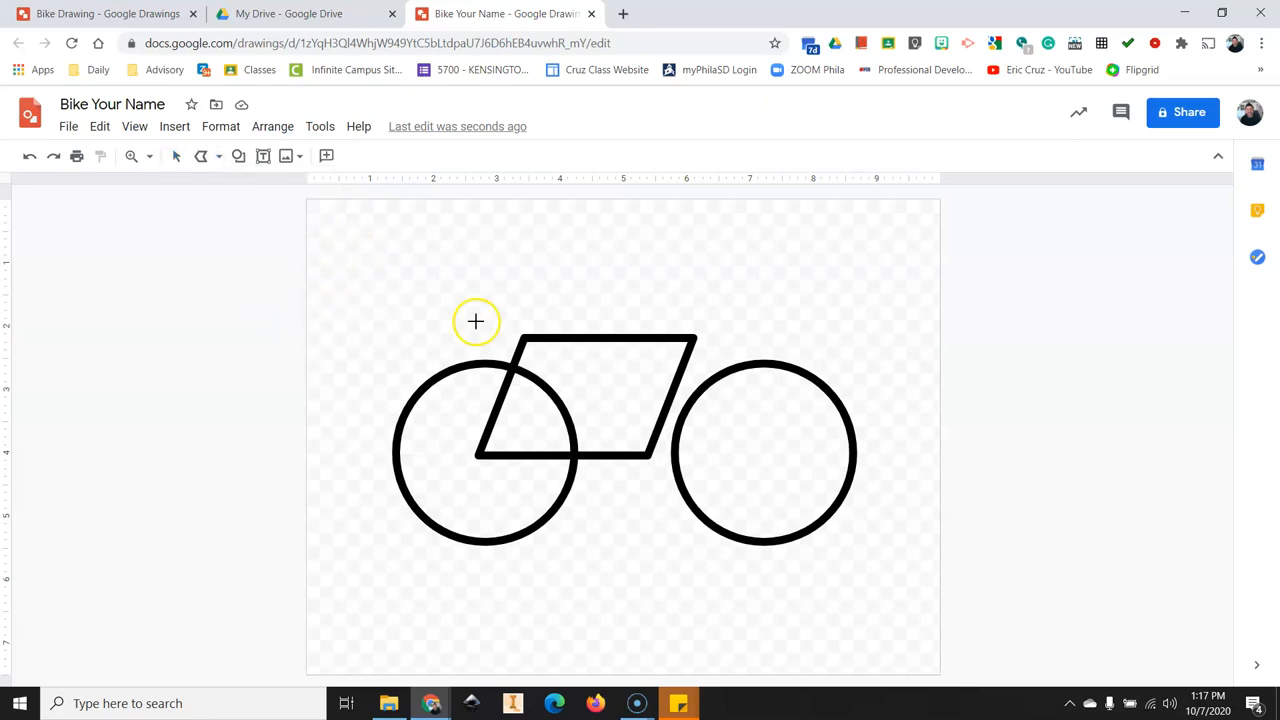
mouse_move(802, 408)
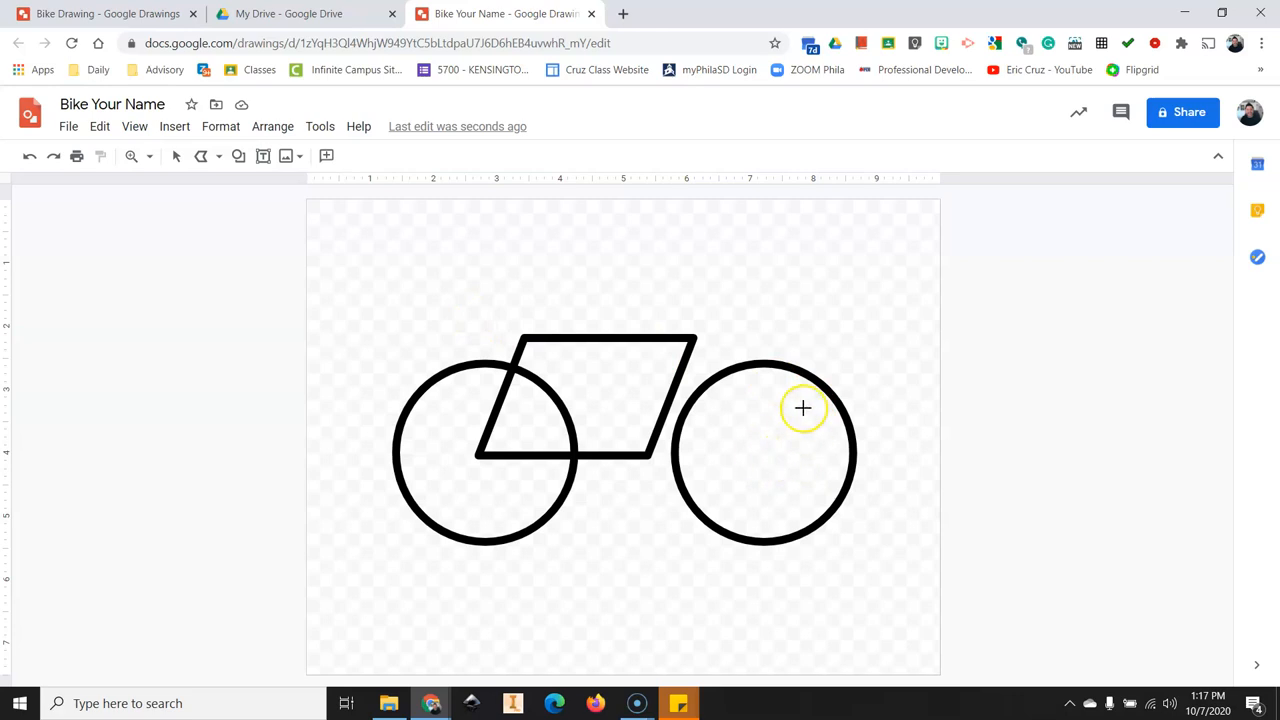
mouse_move(762, 457)
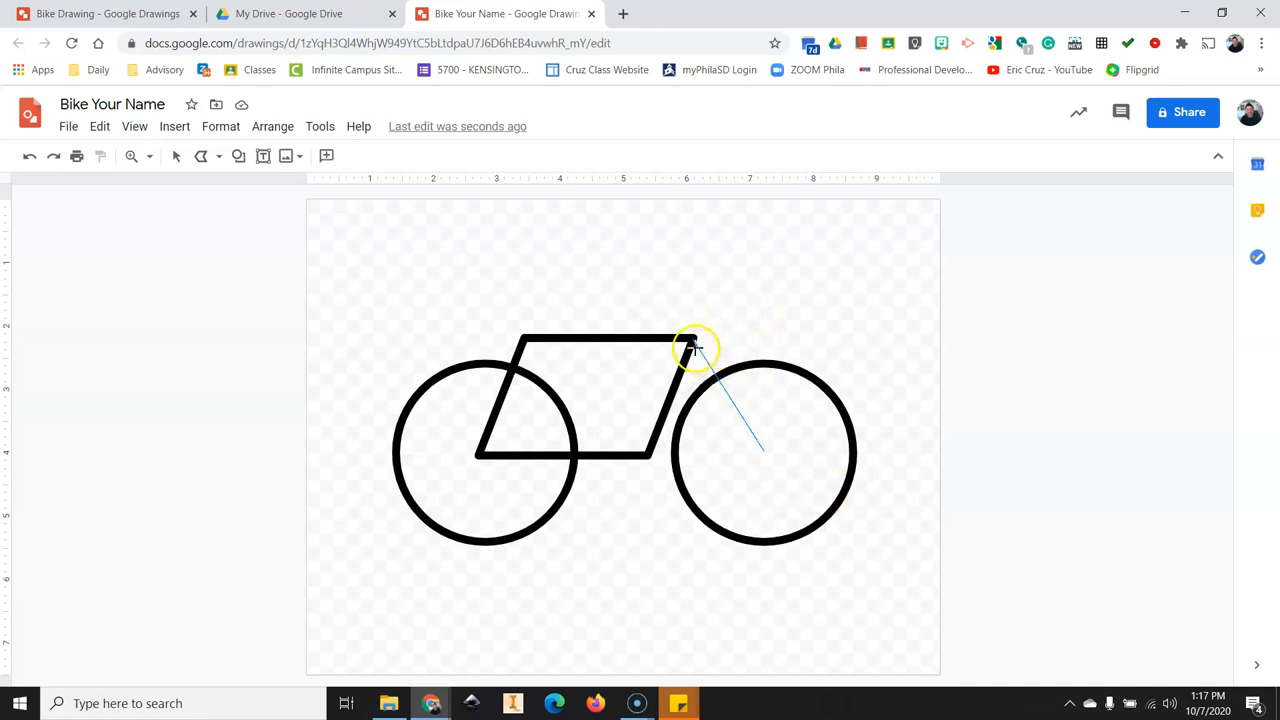
mouse_move(713, 326)
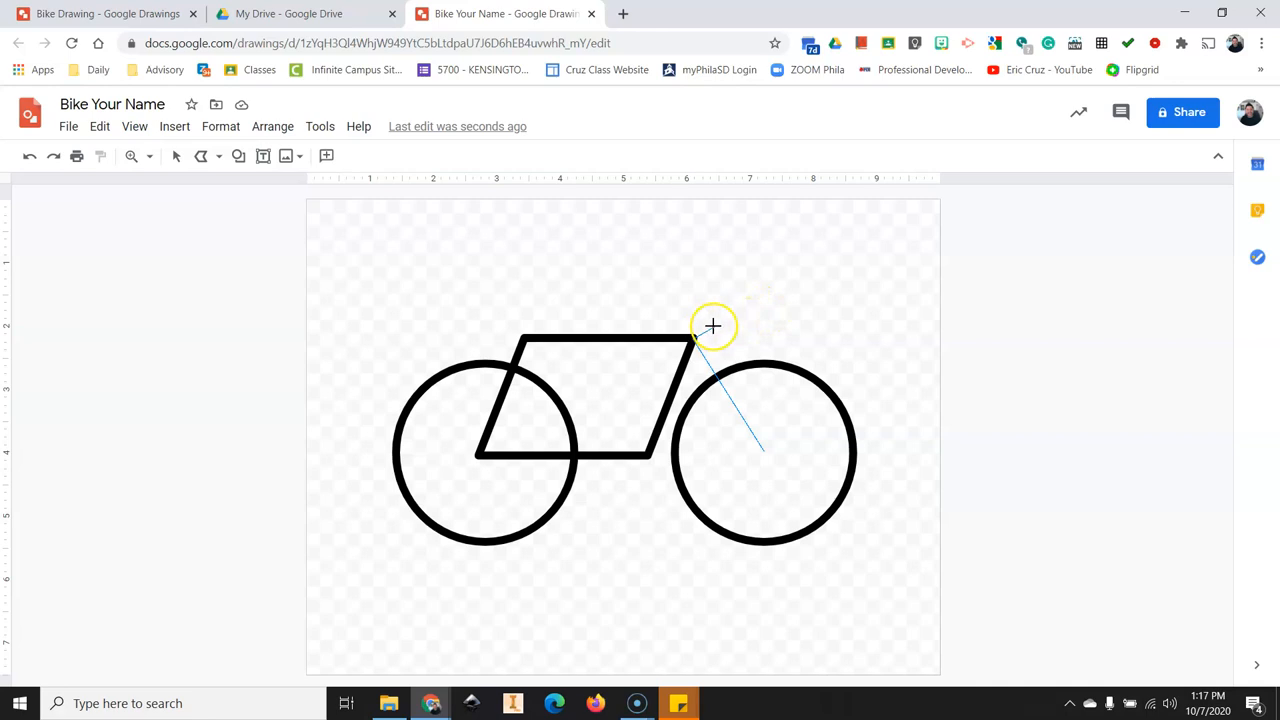
mouse_move(728, 317)
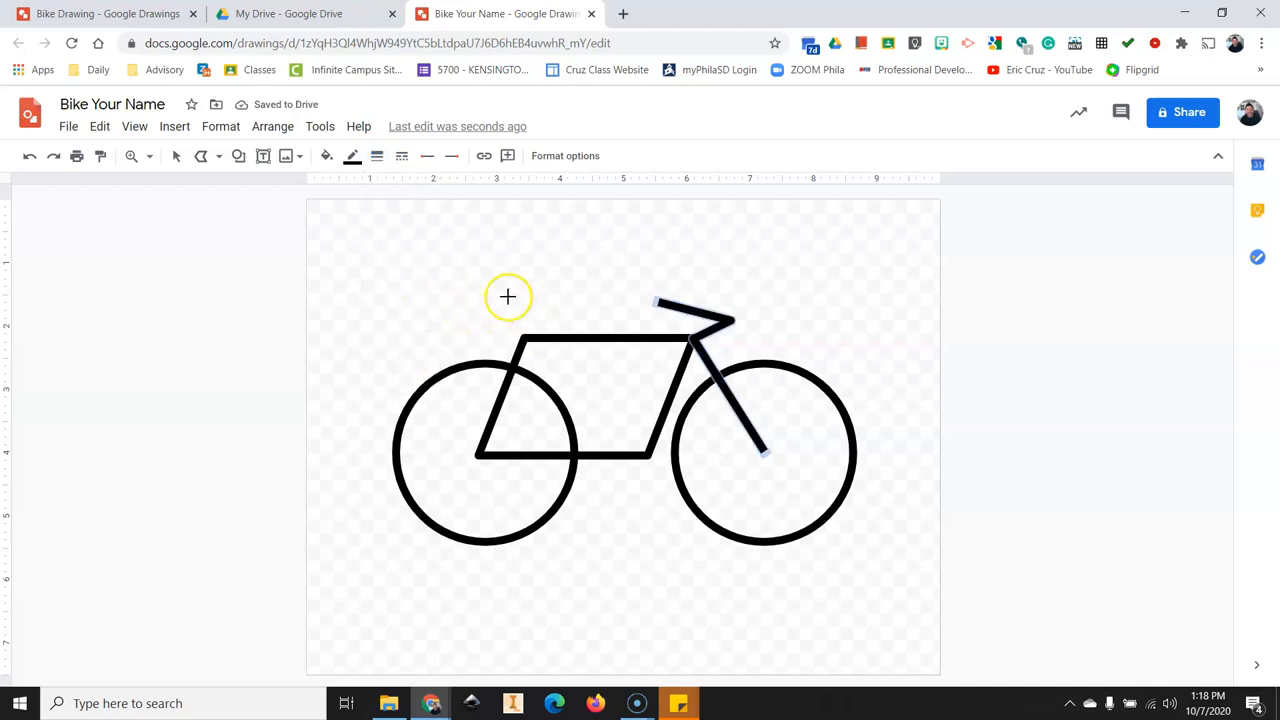
mouse_move(250, 182)
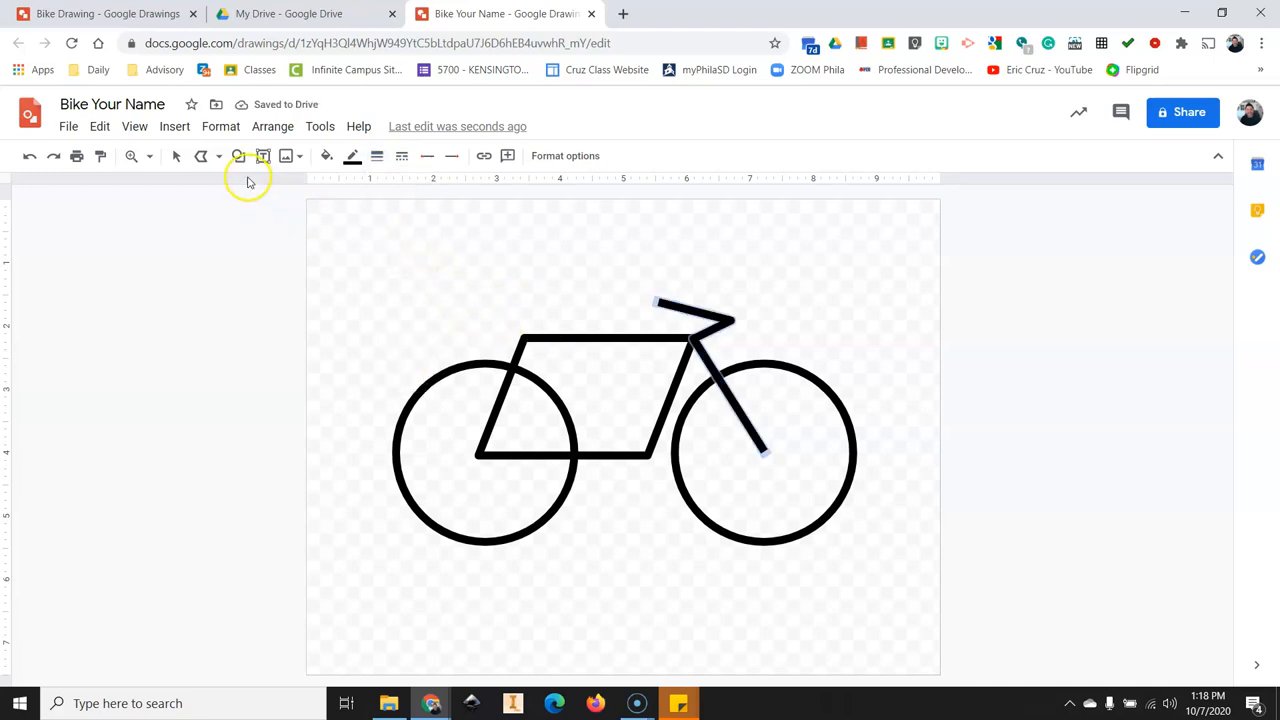
Draw a small trapezoid seat, move it onto the frame, and begin filling it black.
left_click(238, 155)
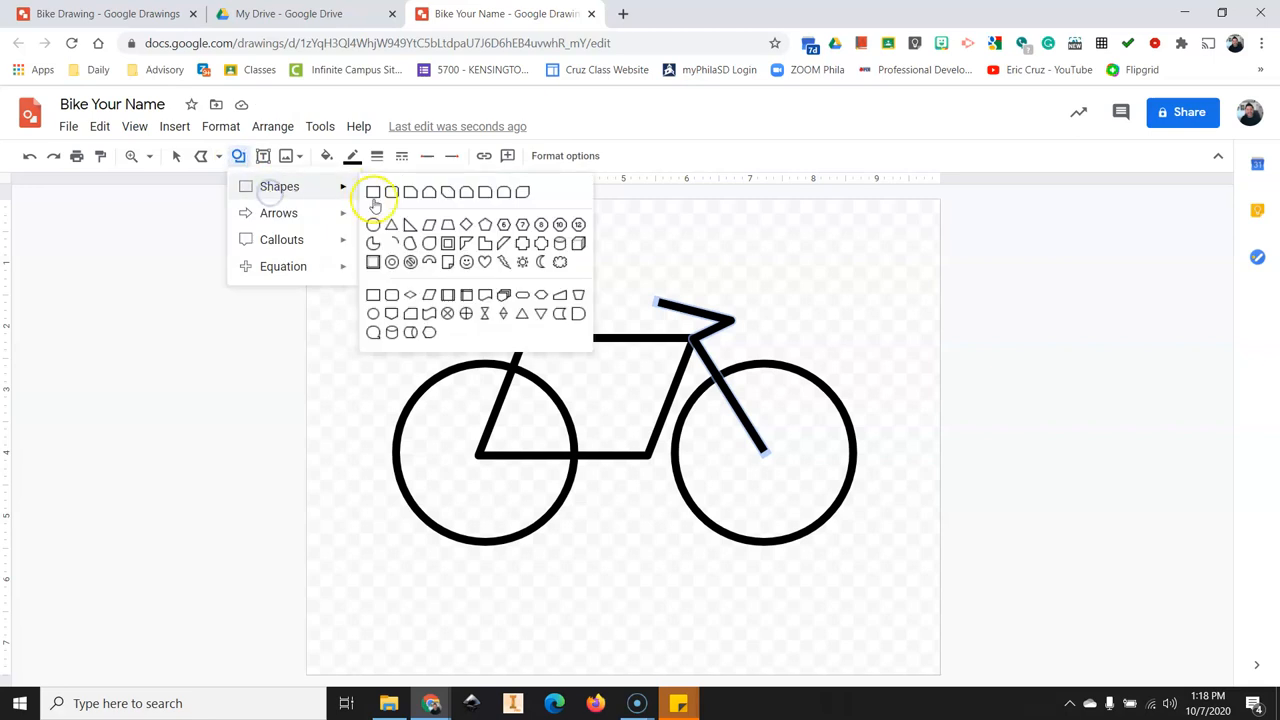
mouse_move(447, 224)
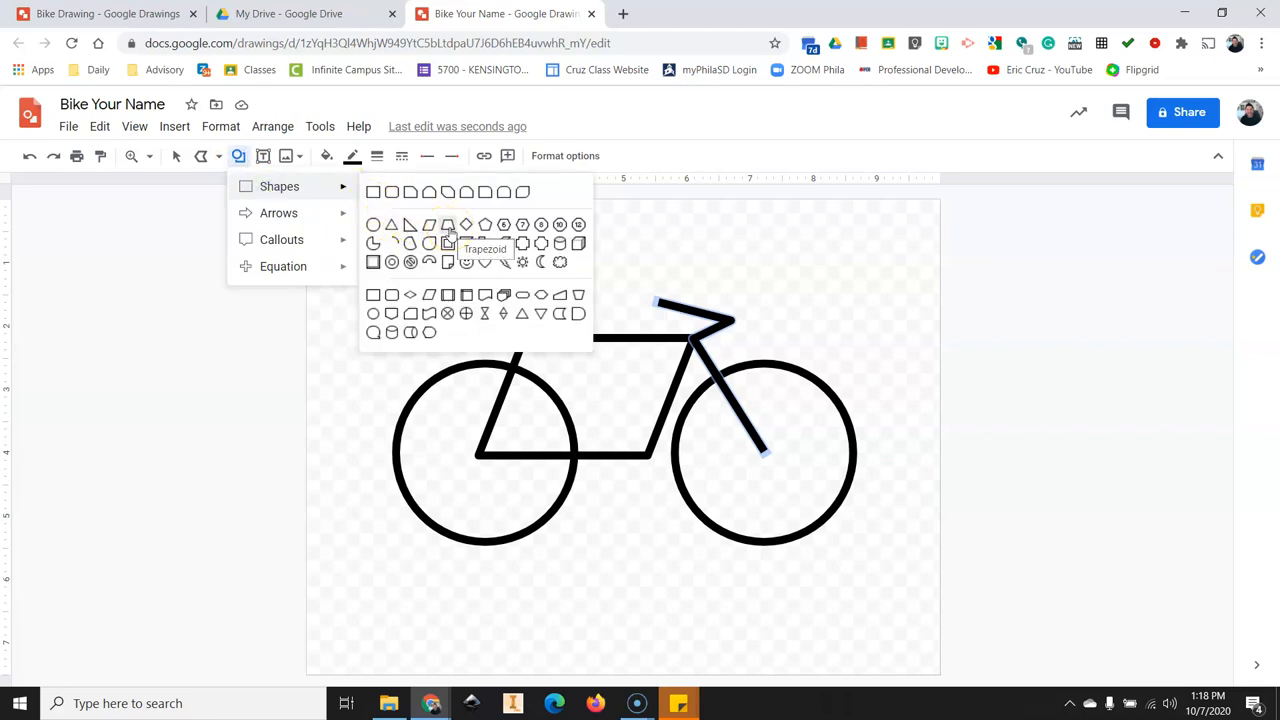
left_click(448, 224)
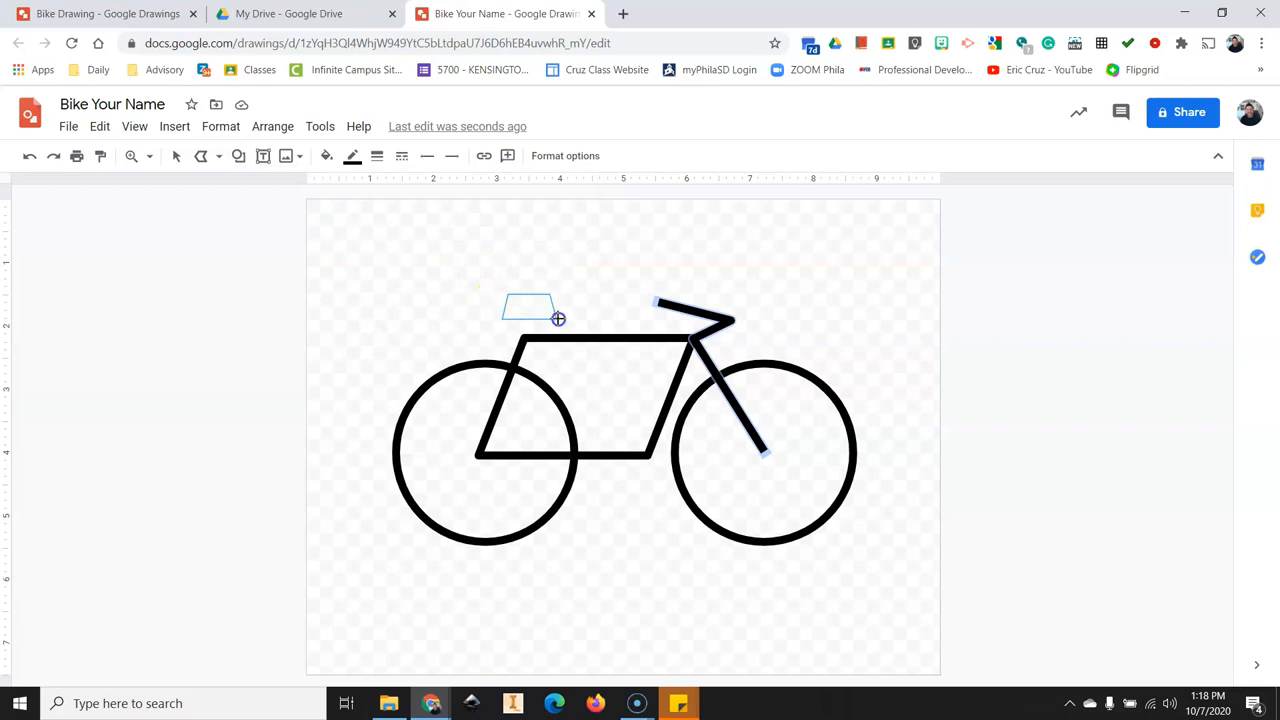
left_click(528, 307)
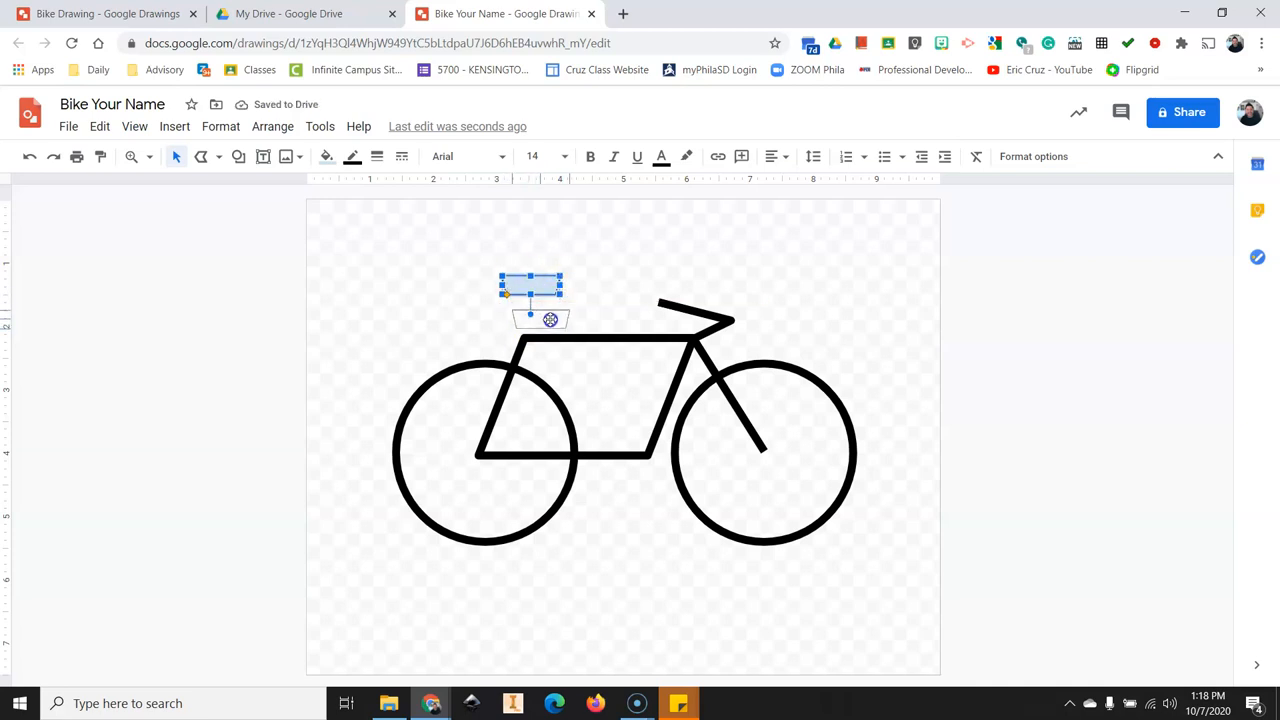
left_click_drag(531, 289, 545, 321)
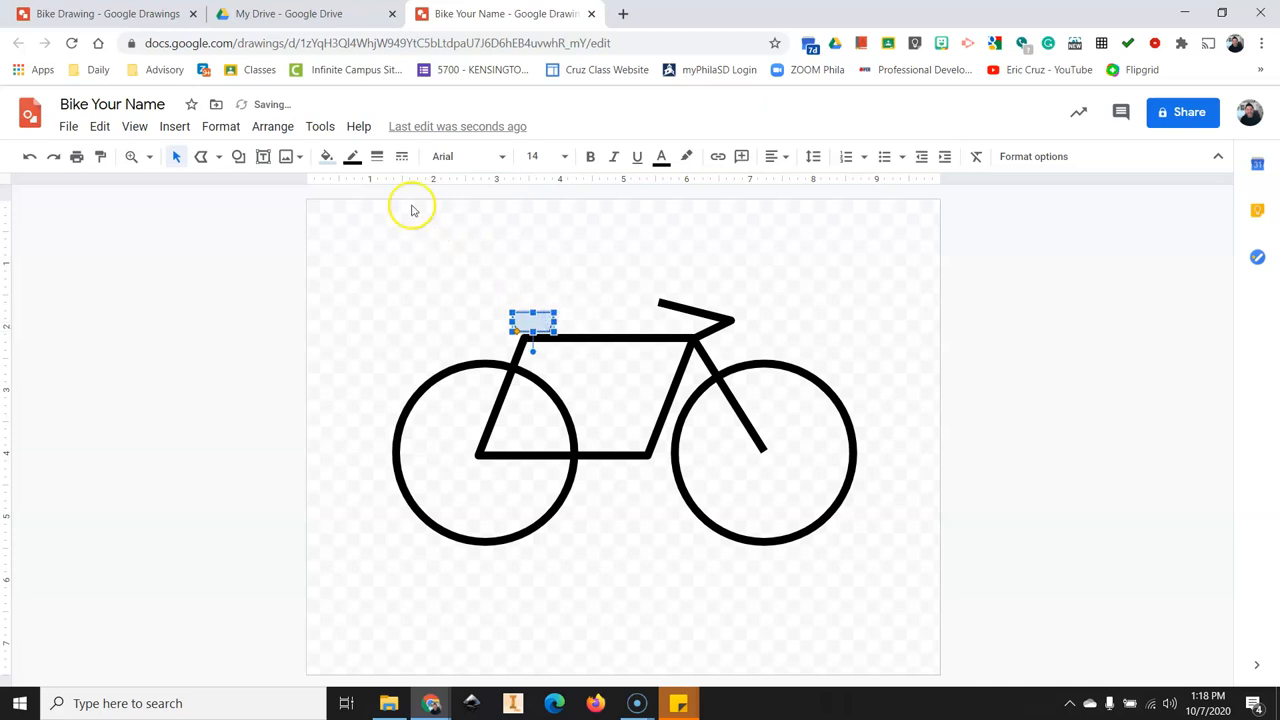
left_click(326, 156)
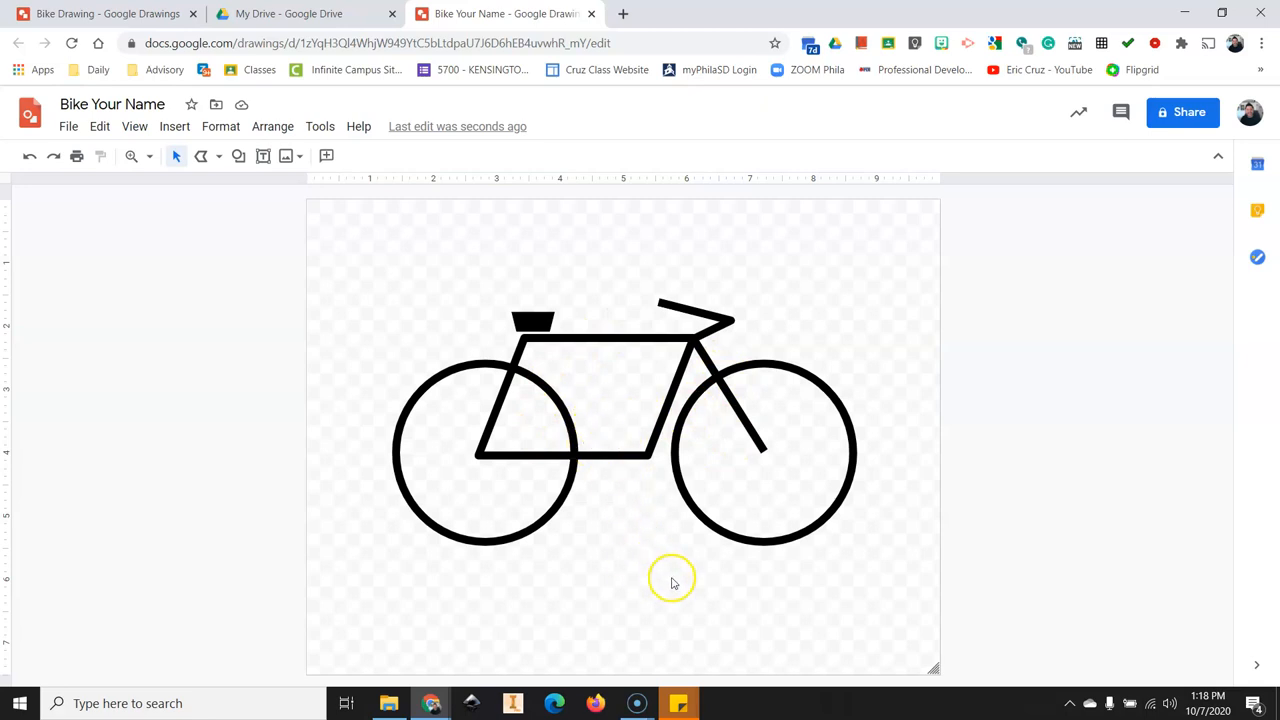
mouse_move(987, 137)
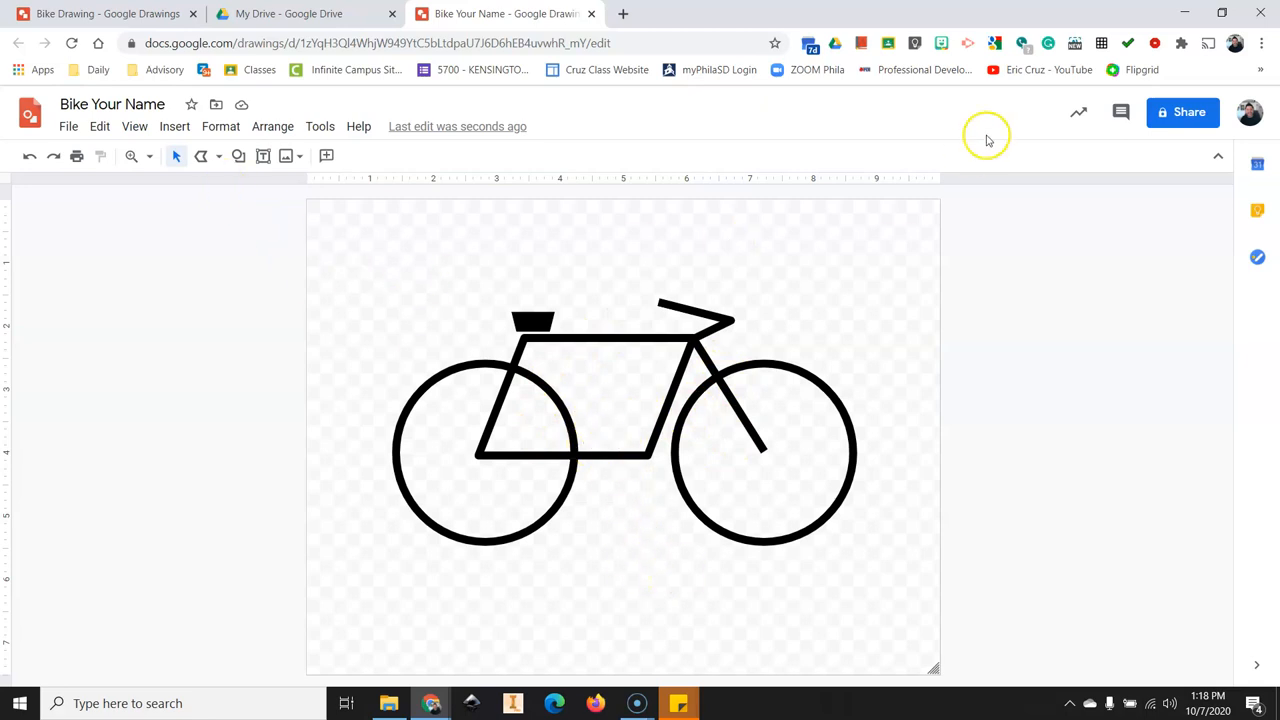
left_click(1183, 112)
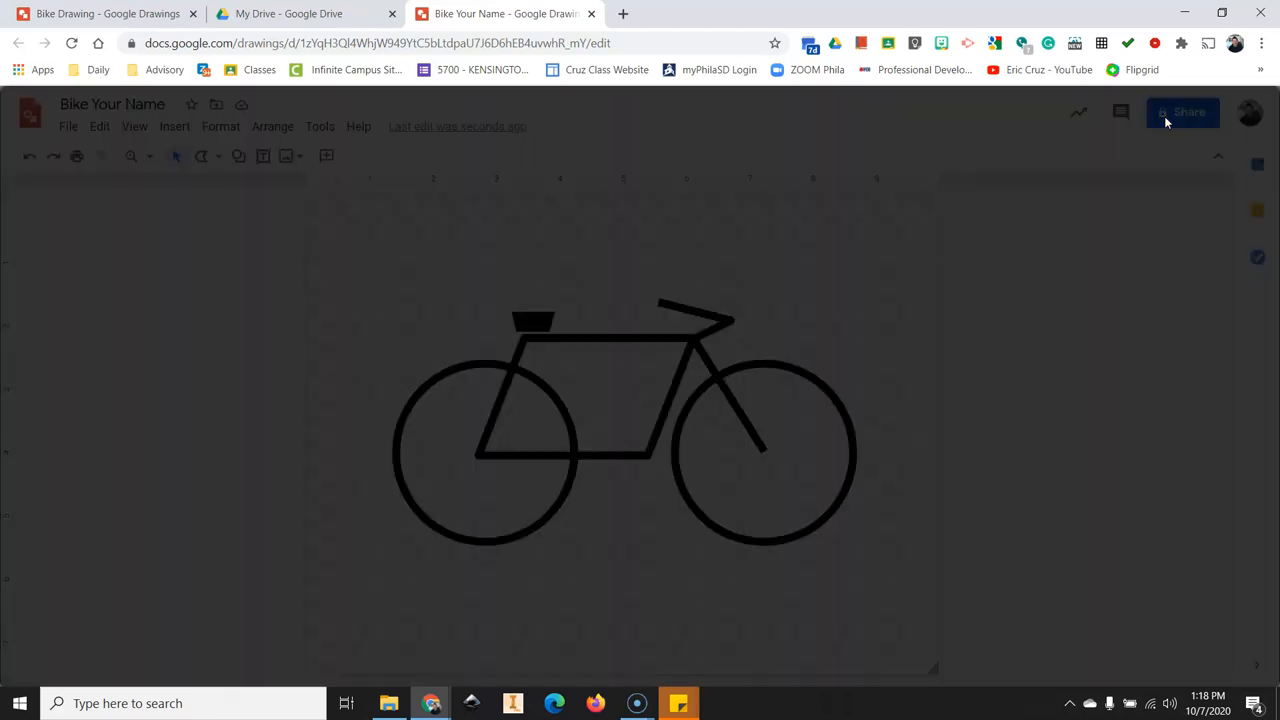
left_click(1182, 112)
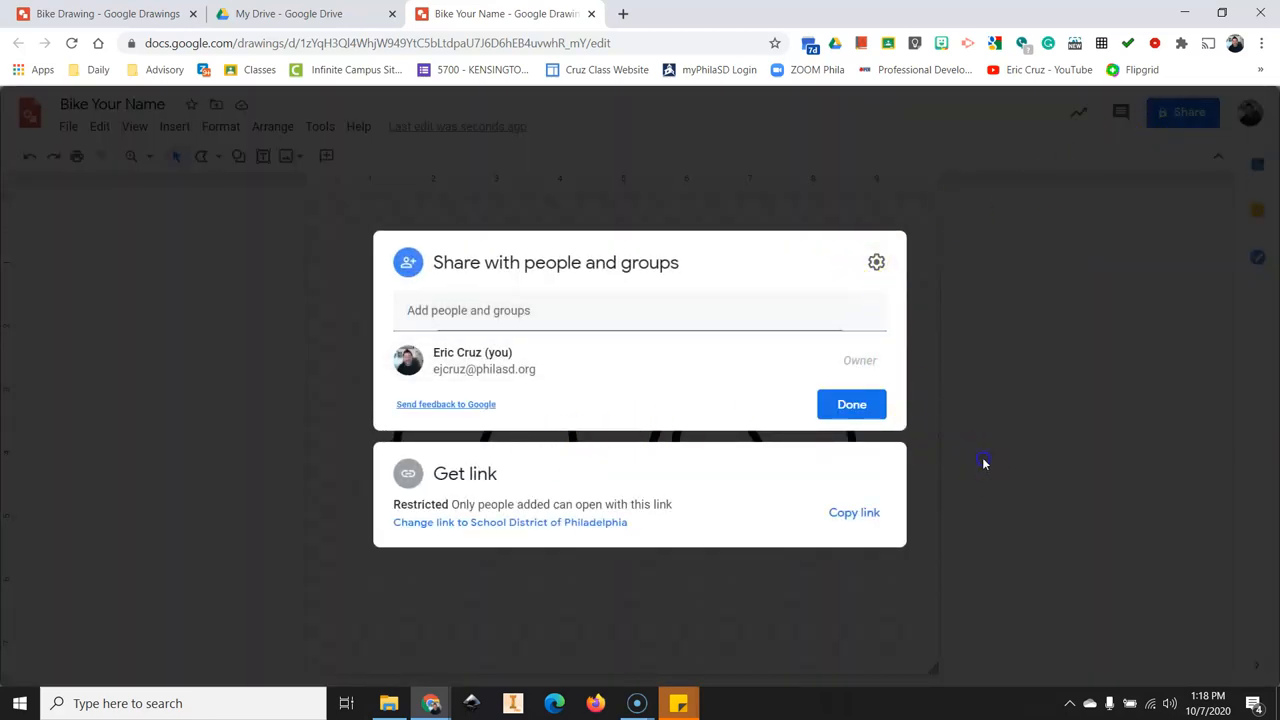
left_click(851, 404)
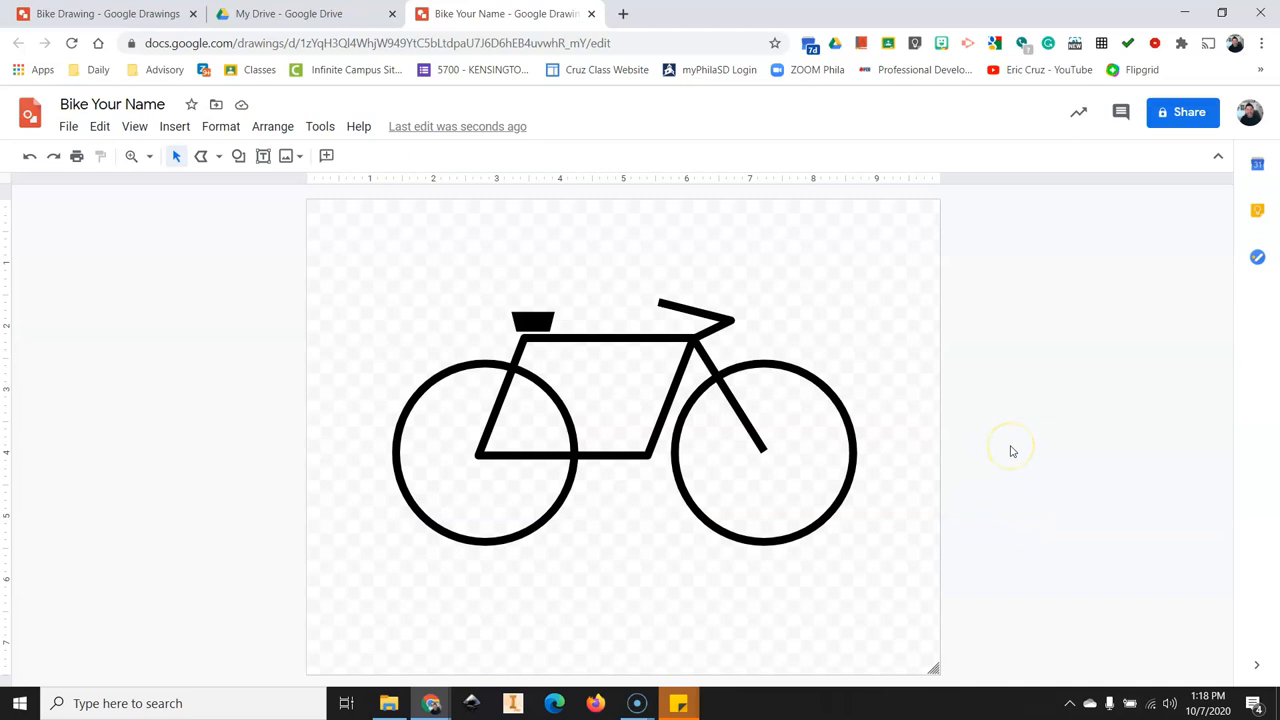
mouse_move(1027, 431)
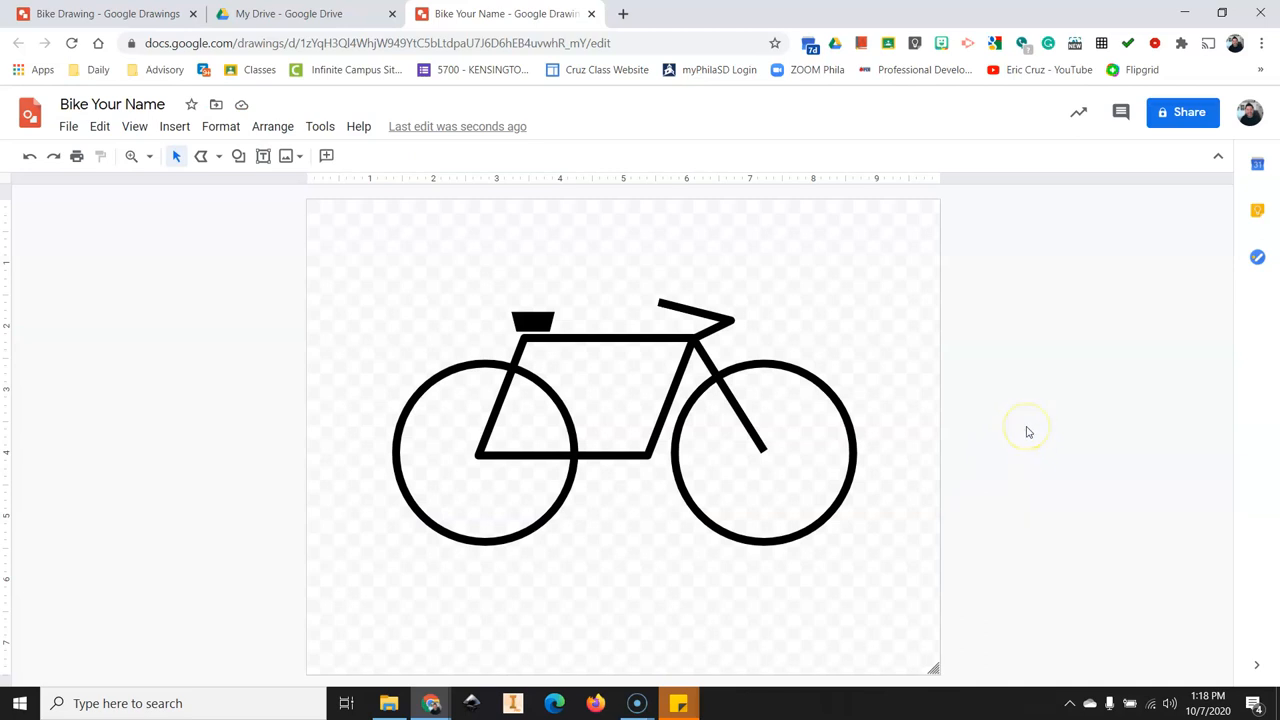
mouse_move(998, 430)
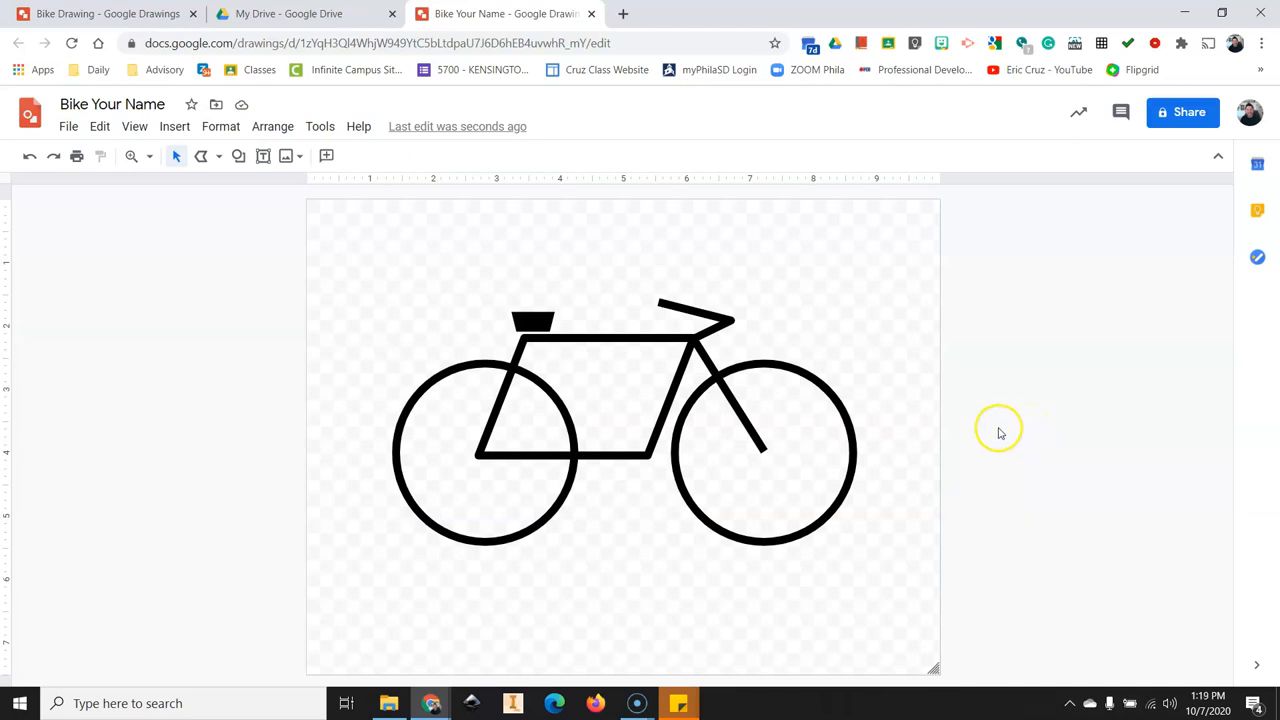